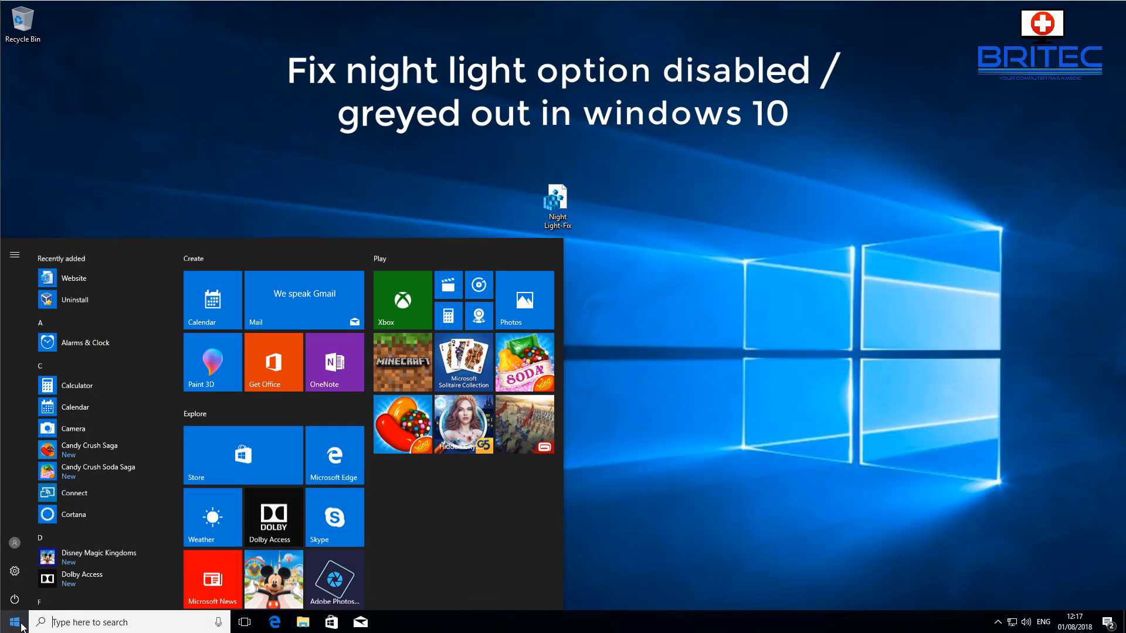
# Check the greyed-out Night light settings under System > Display in Windows Settings
pyautogui.click(14, 570)
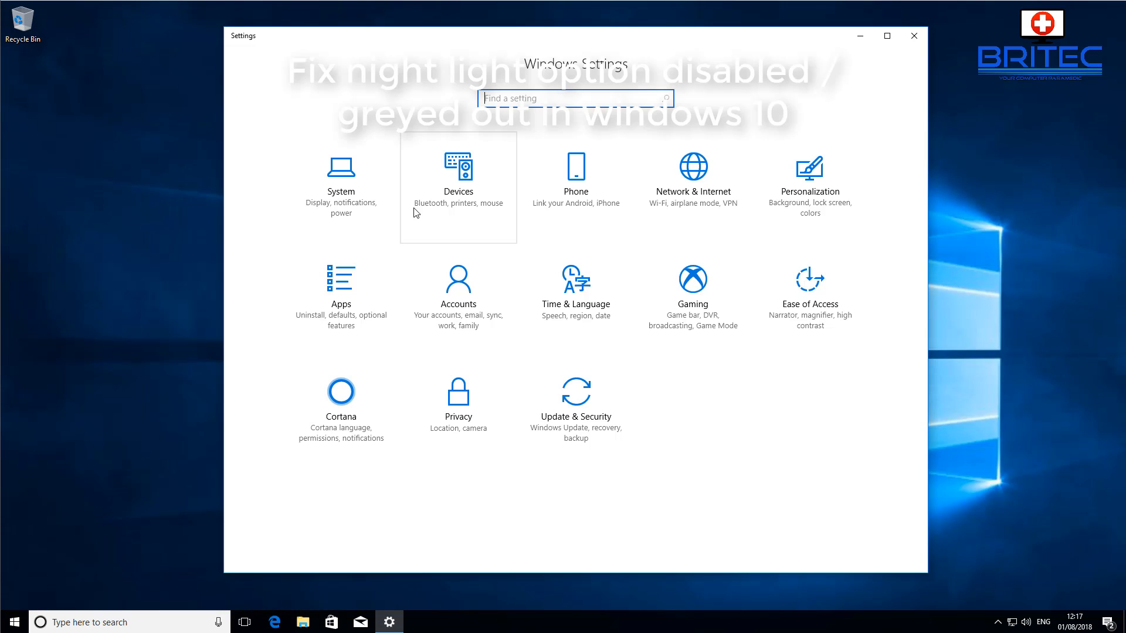
pyautogui.moveTo(533, 187)
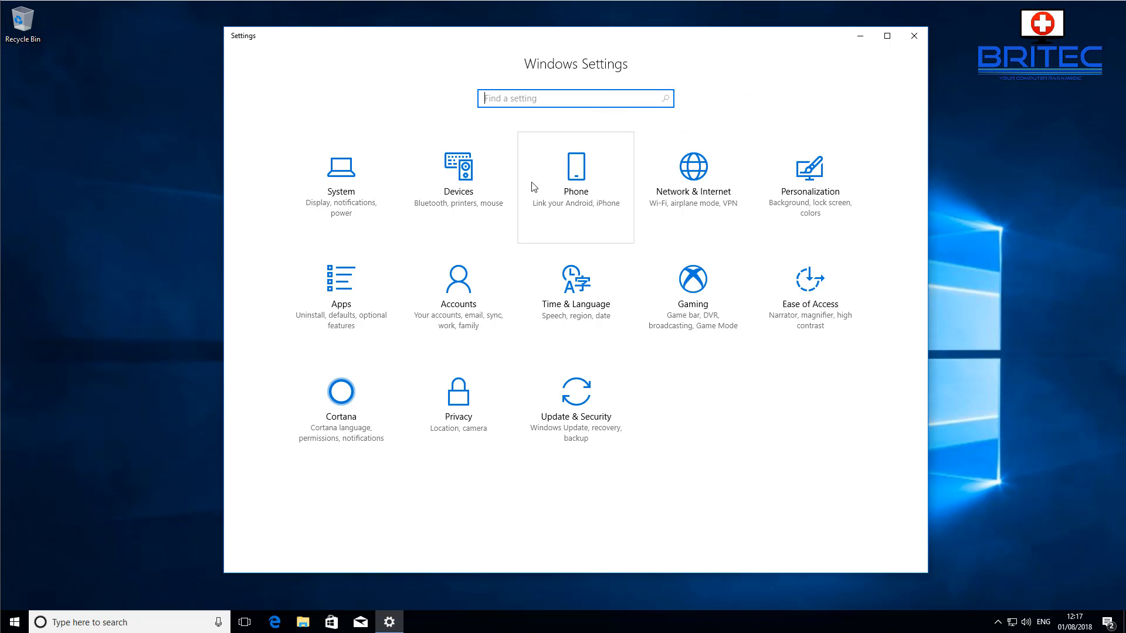
pyautogui.click(340, 179)
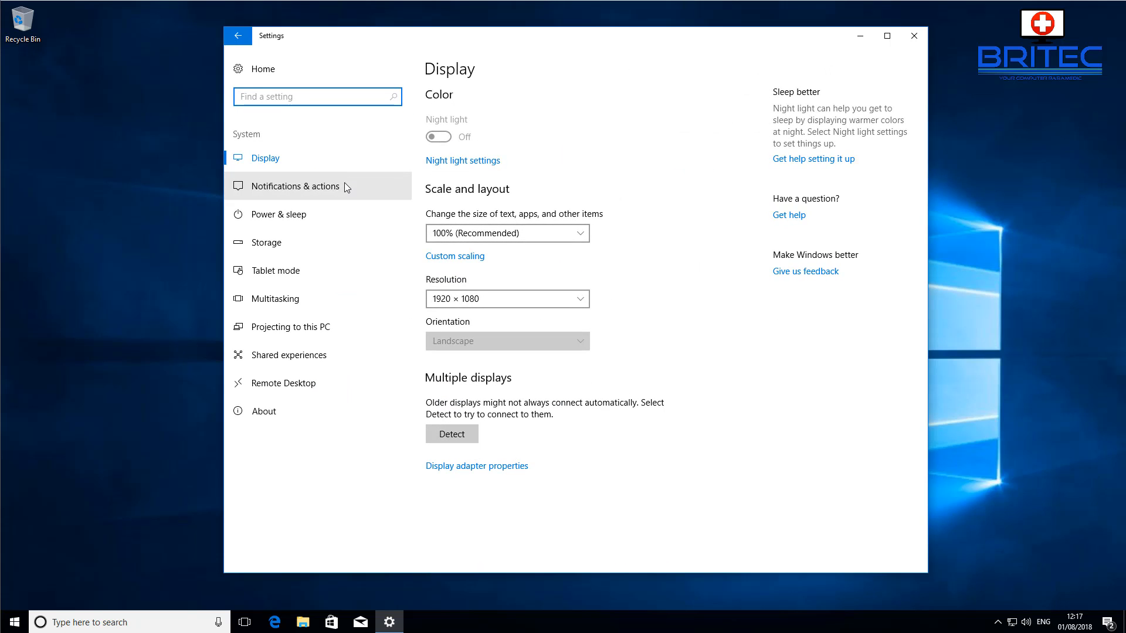
pyautogui.moveTo(464, 110)
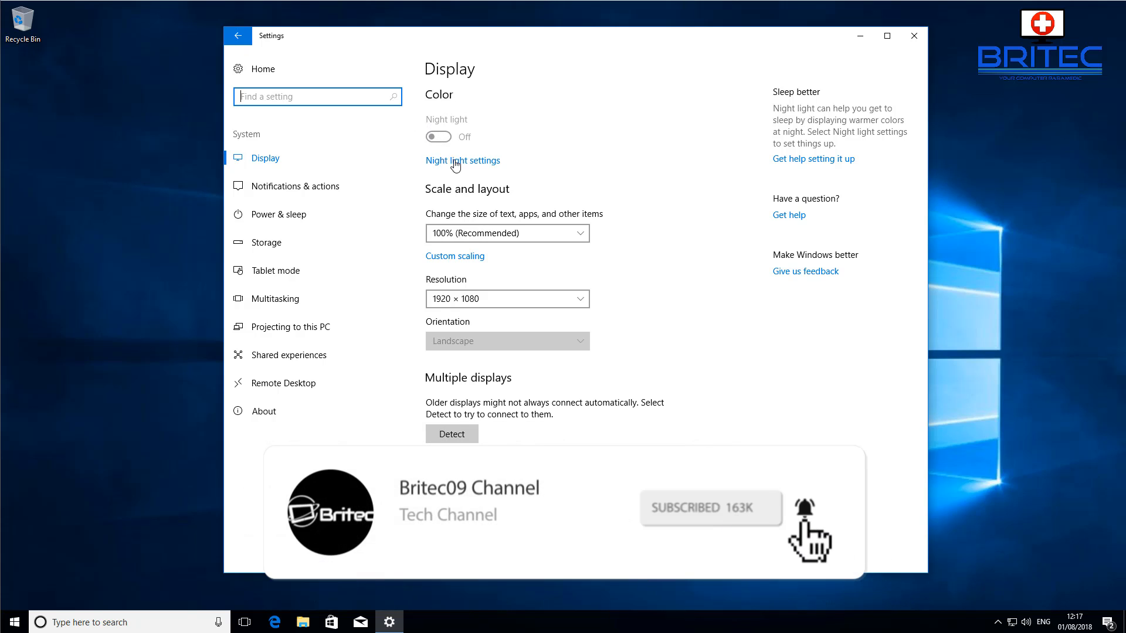
pyautogui.click(461, 160)
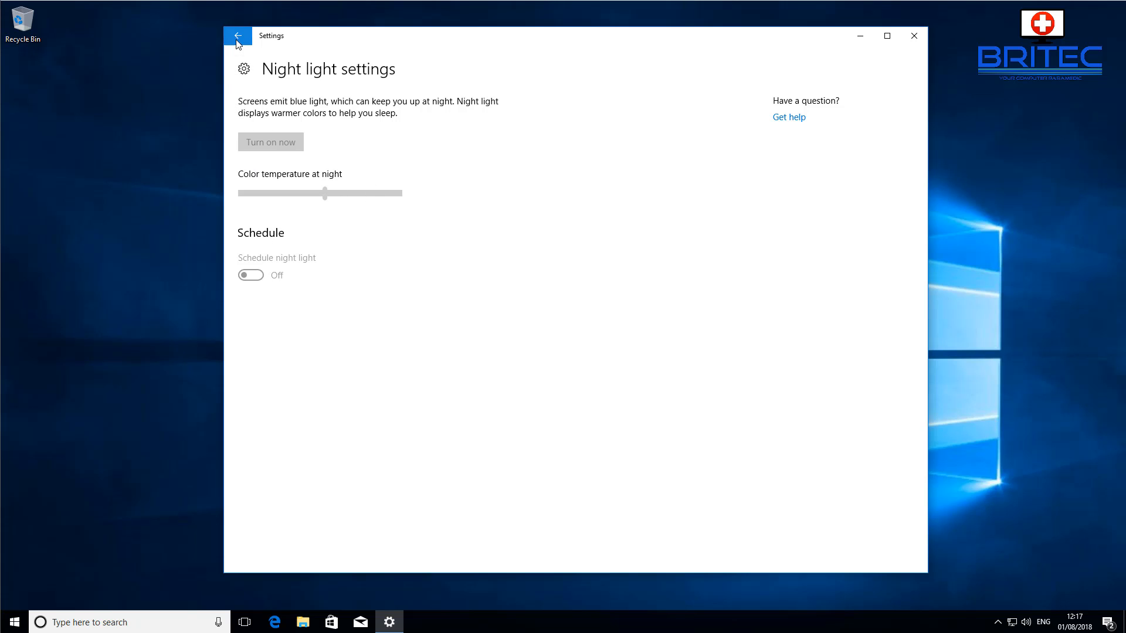
pyautogui.click(238, 36)
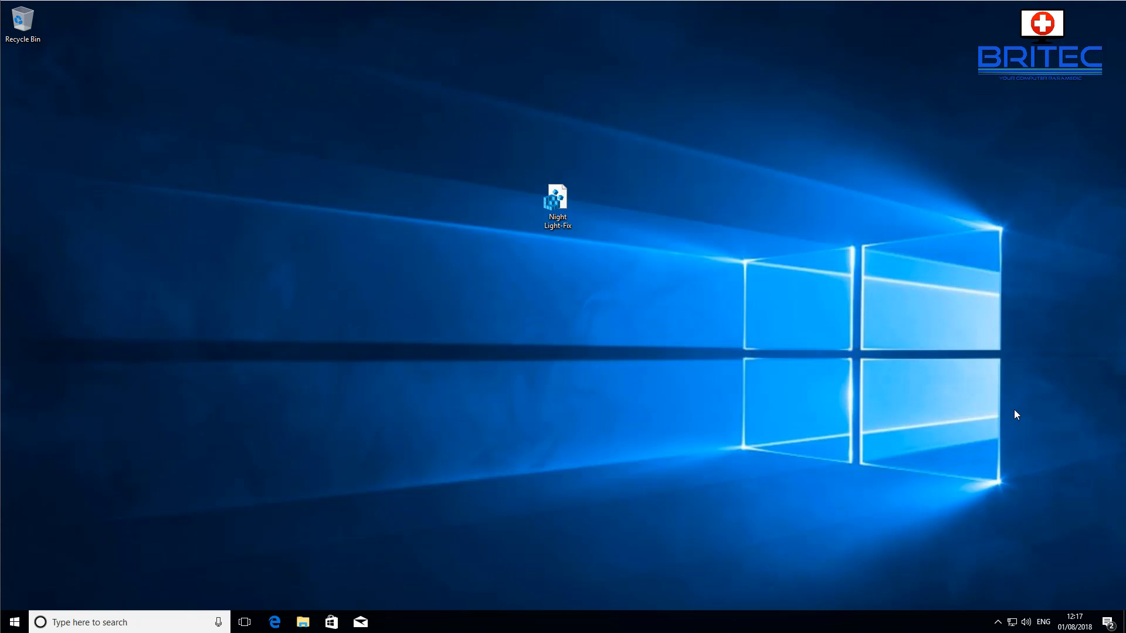
pyautogui.moveTo(1080, 524)
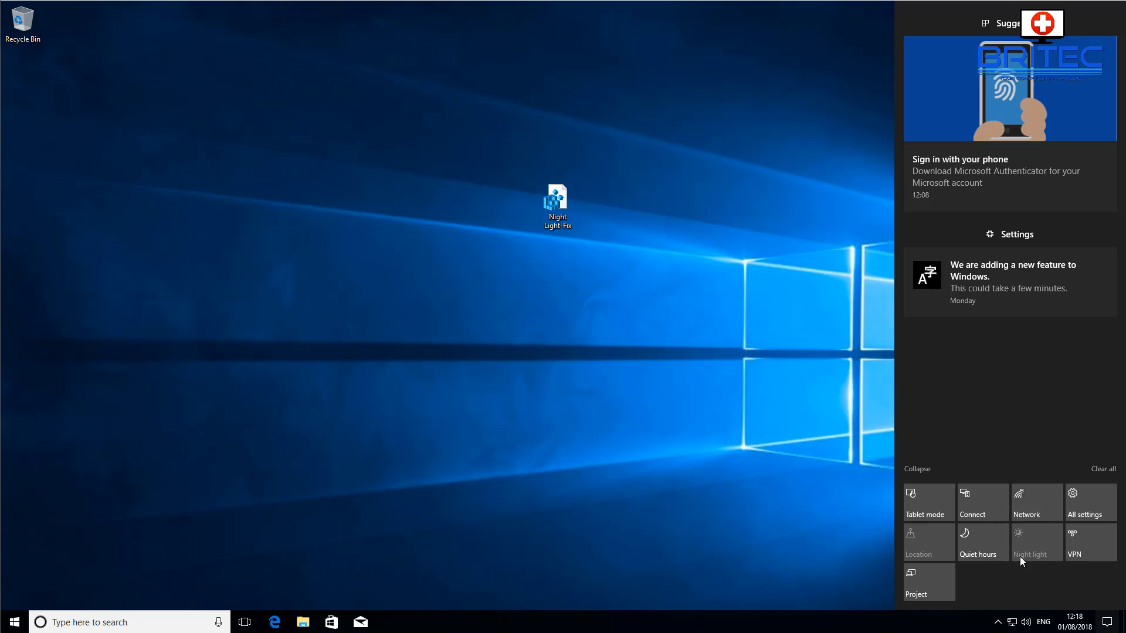
pyautogui.moveTo(928, 393)
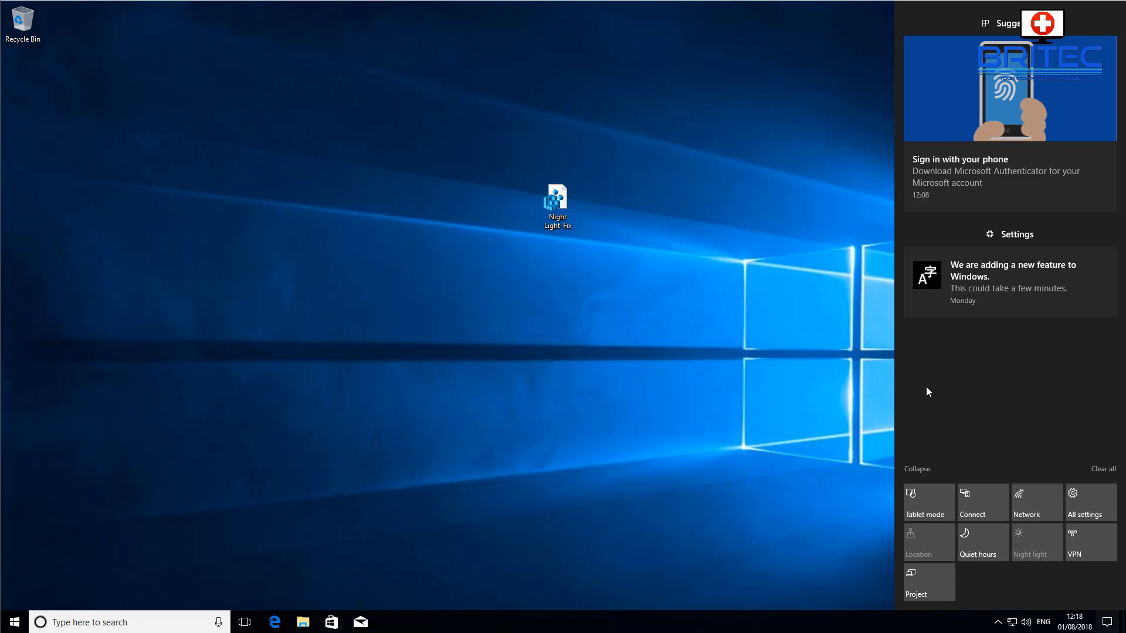
pyautogui.moveTo(856, 433)
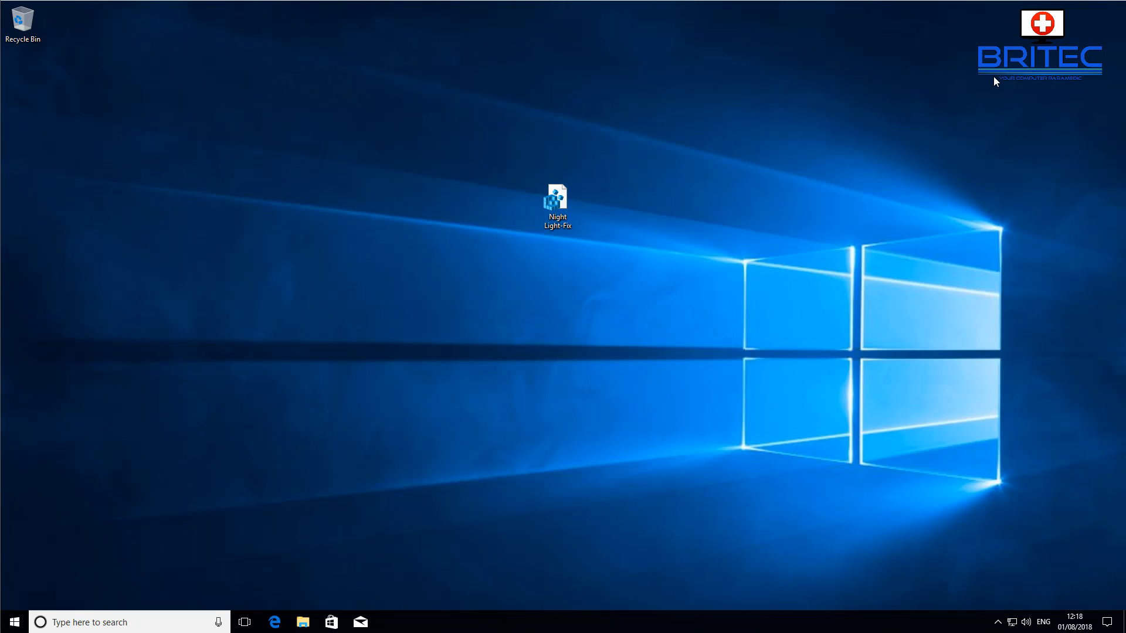
pyautogui.click(556, 201)
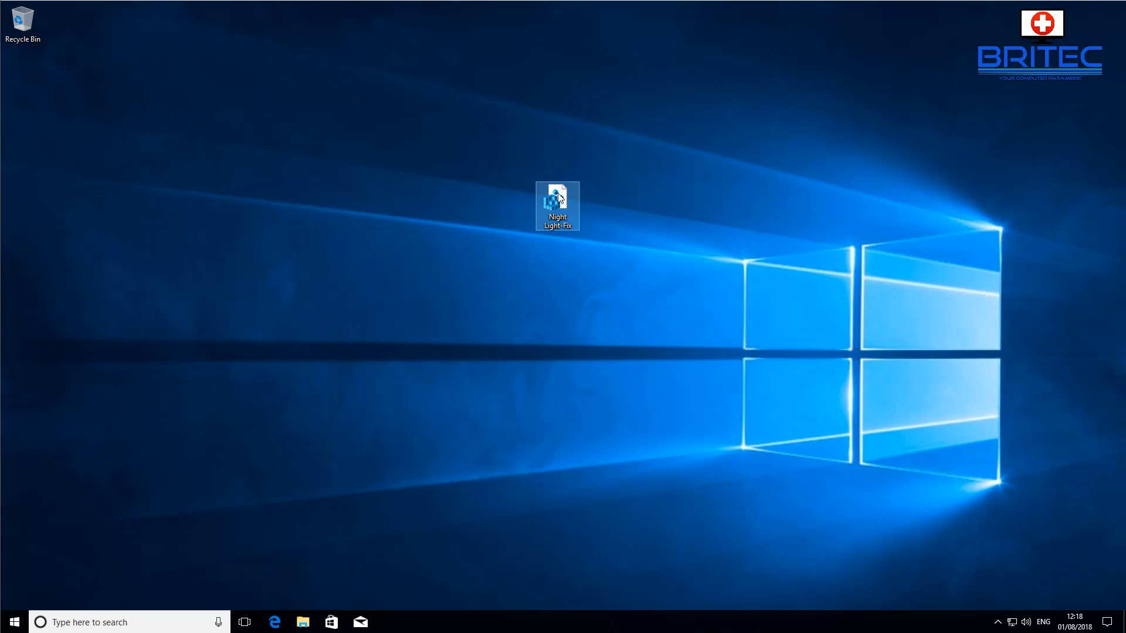
pyautogui.doubleClick(557, 201)
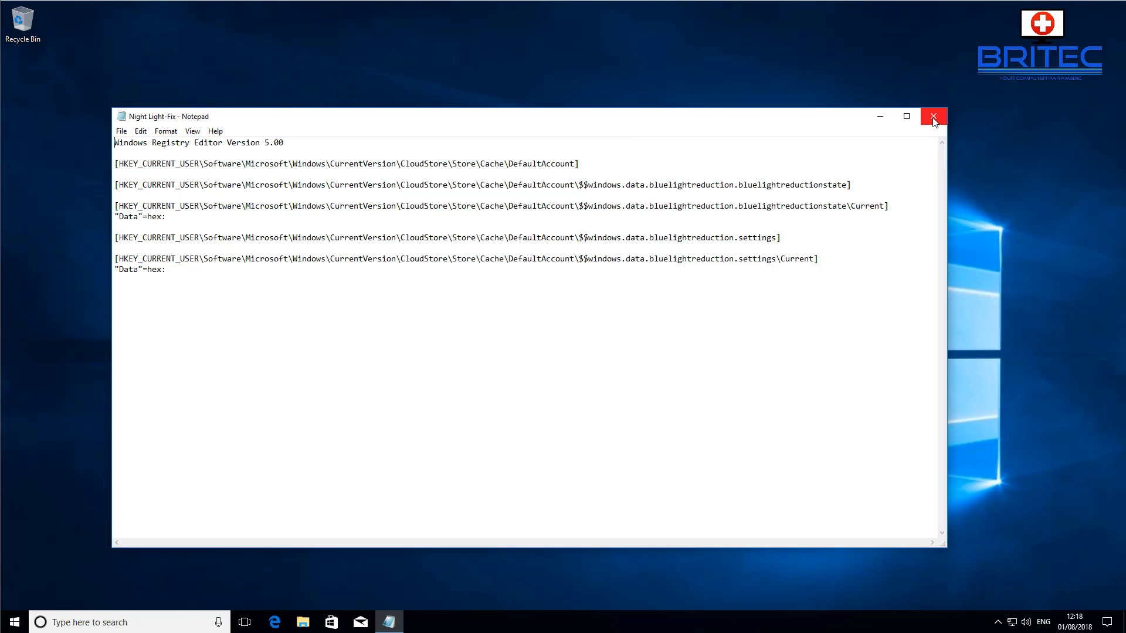
pyautogui.click(933, 116)
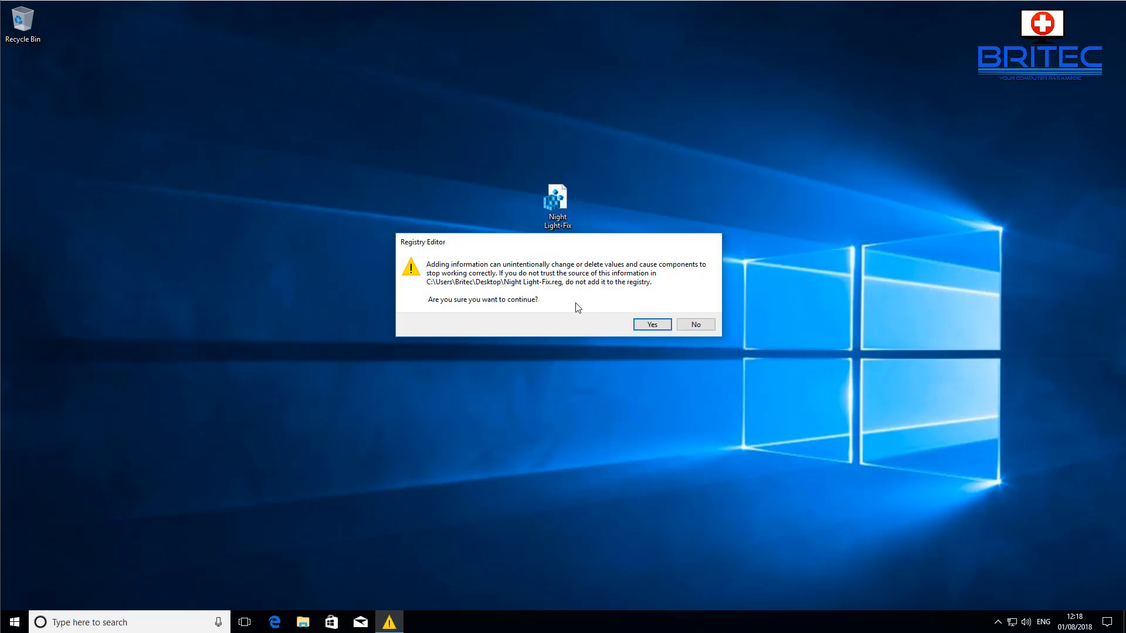
# Confirm merging Night Light-Fix.reg into the registry and dismiss the success message
pyautogui.click(650, 324)
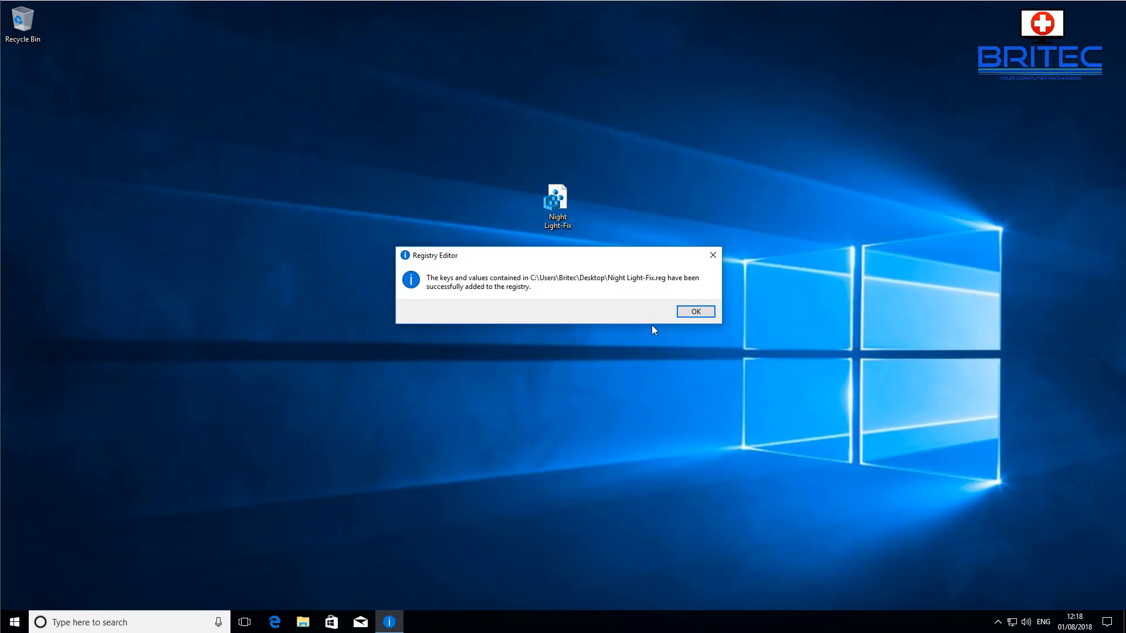
pyautogui.click(694, 311)
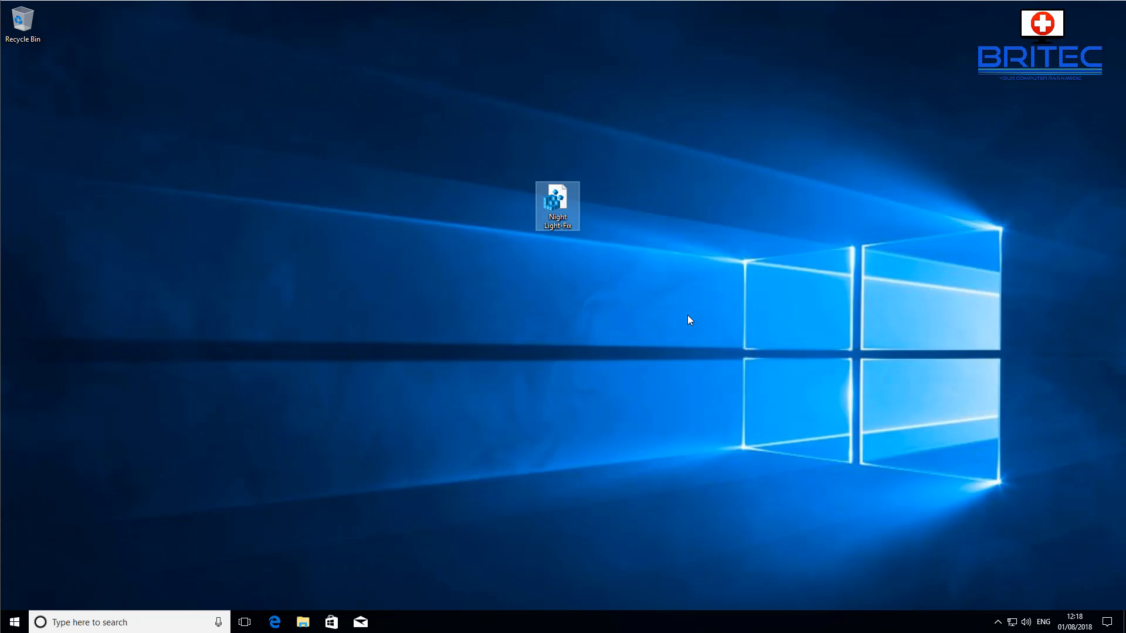
pyautogui.click(13, 621)
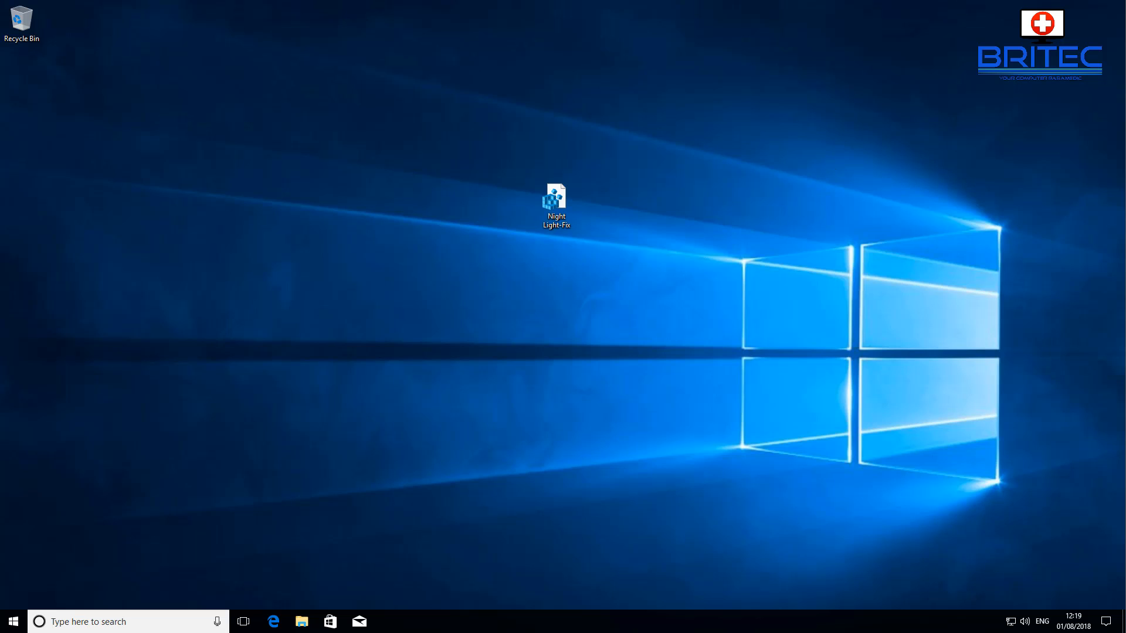
pyautogui.click(555, 197)
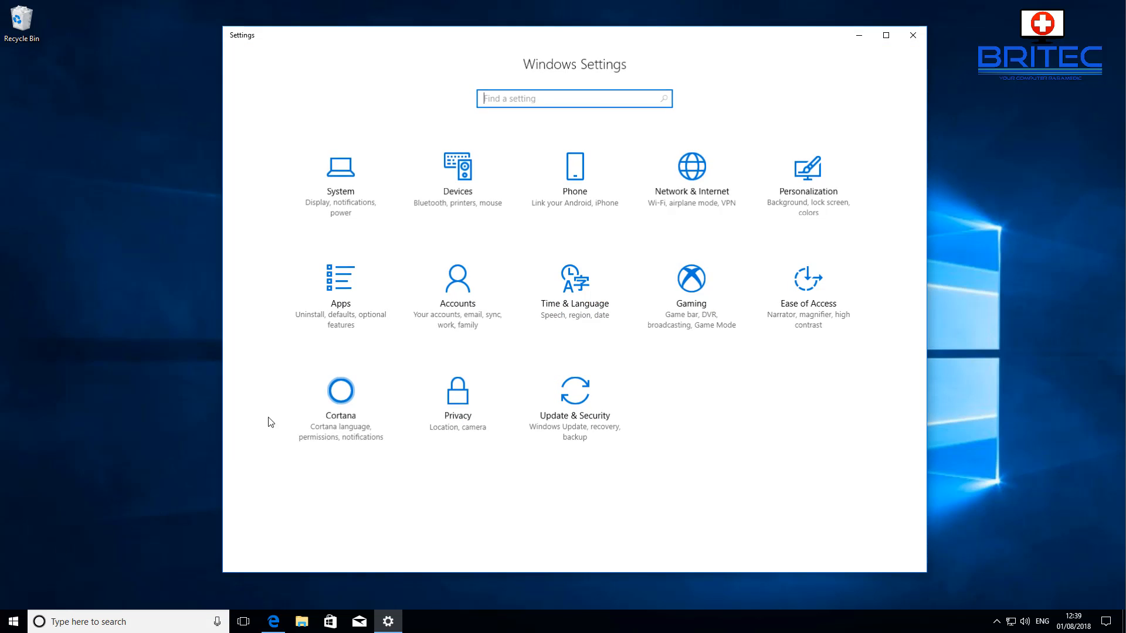
pyautogui.moveTo(340, 183)
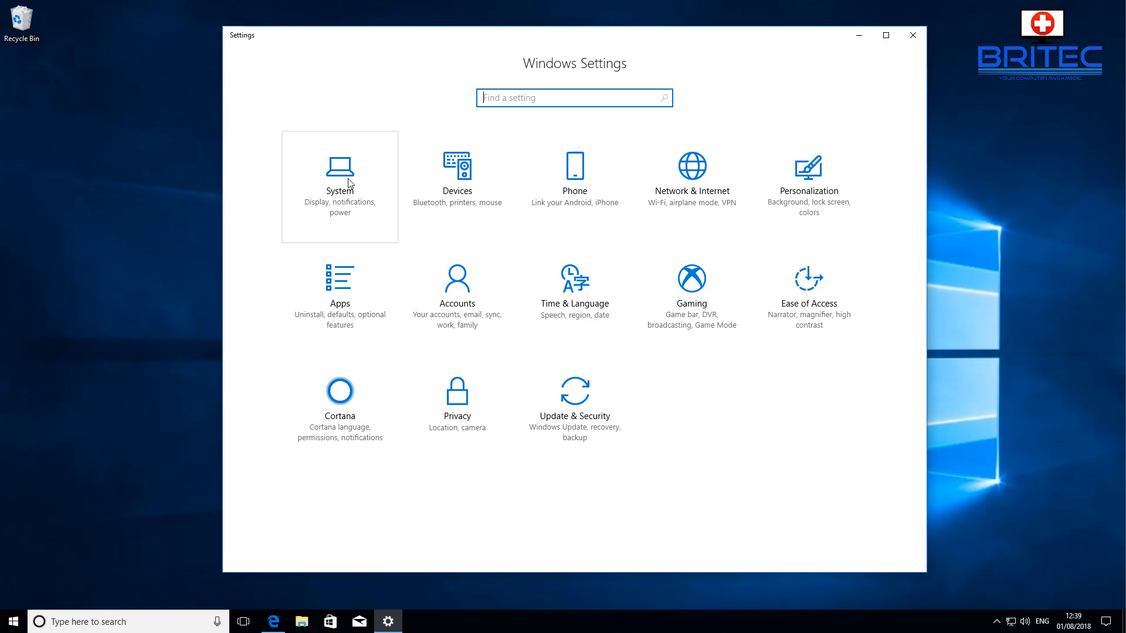
pyautogui.click(339, 186)
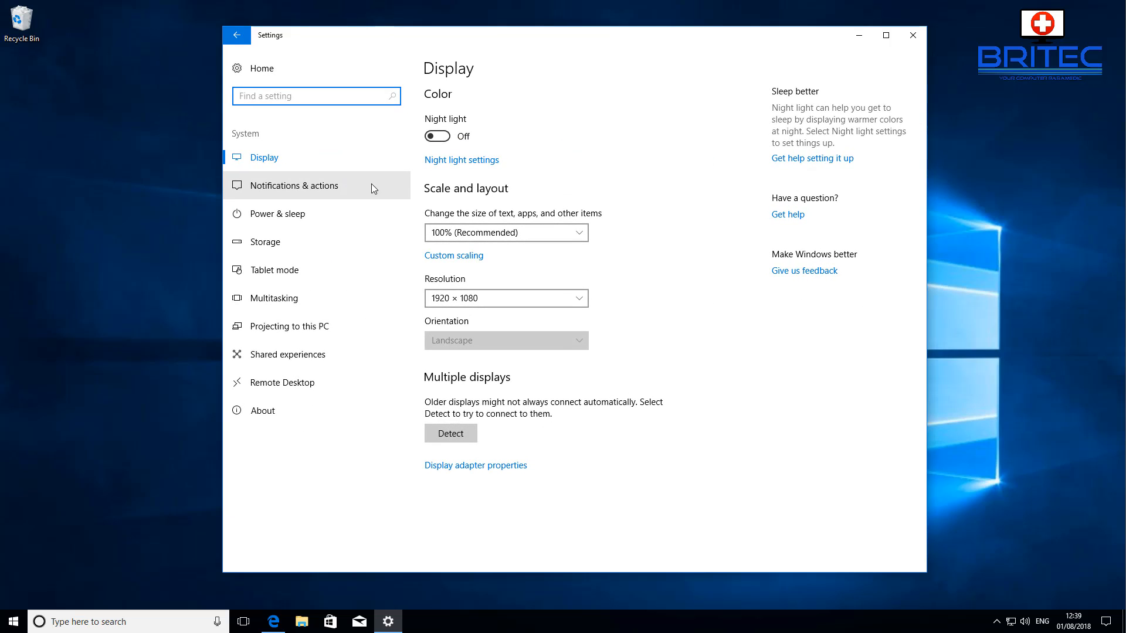
pyautogui.moveTo(437, 135)
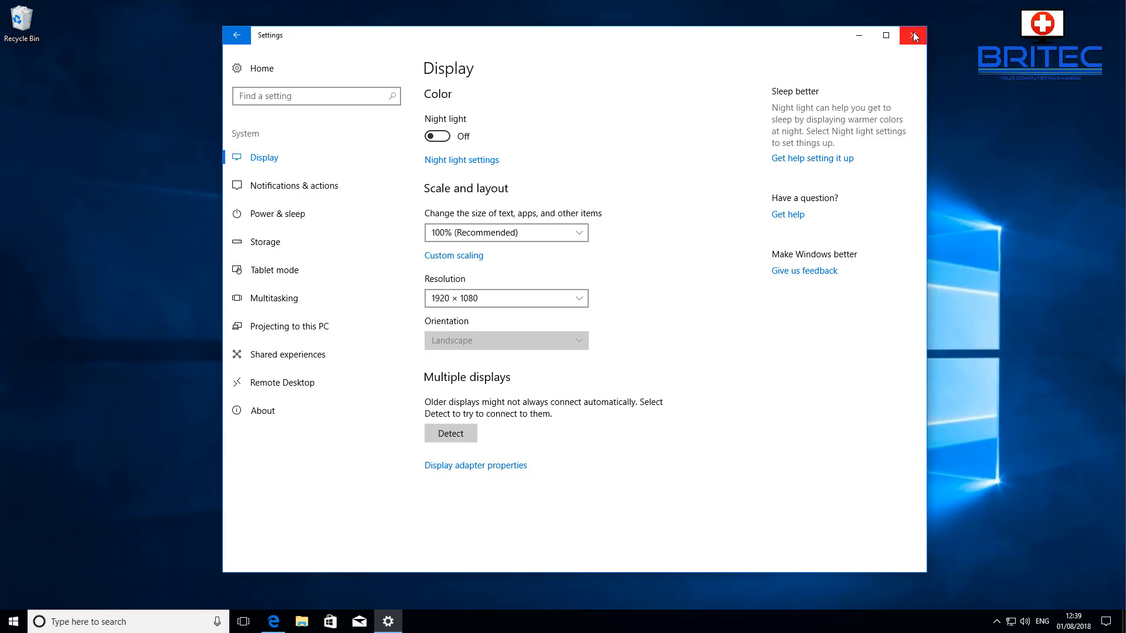
pyautogui.click(913, 35)
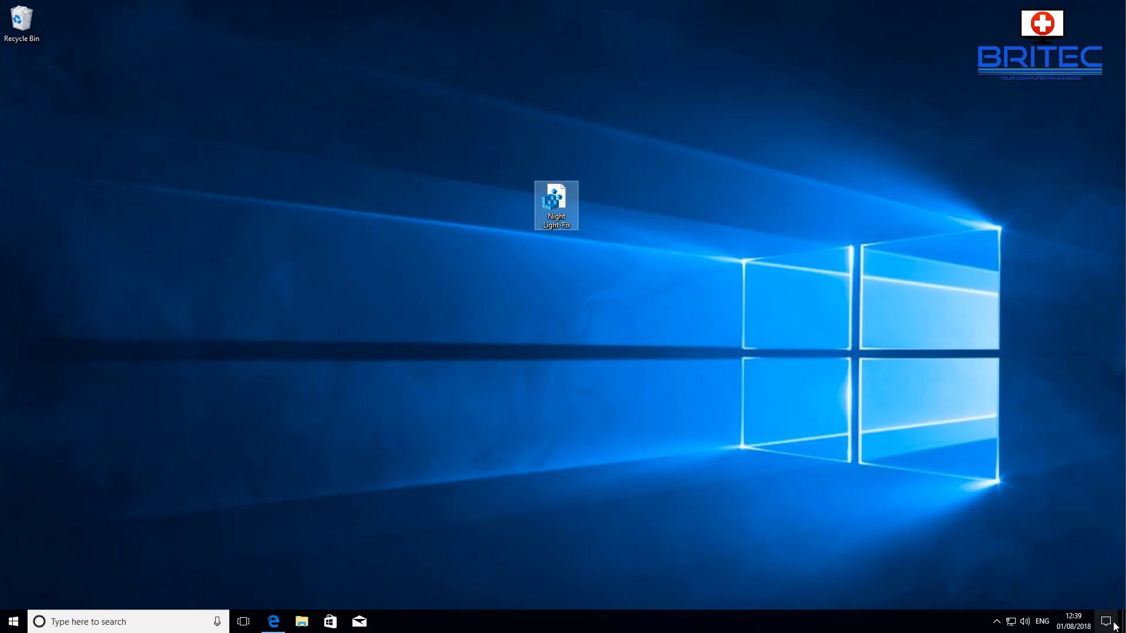
pyautogui.click(1112, 622)
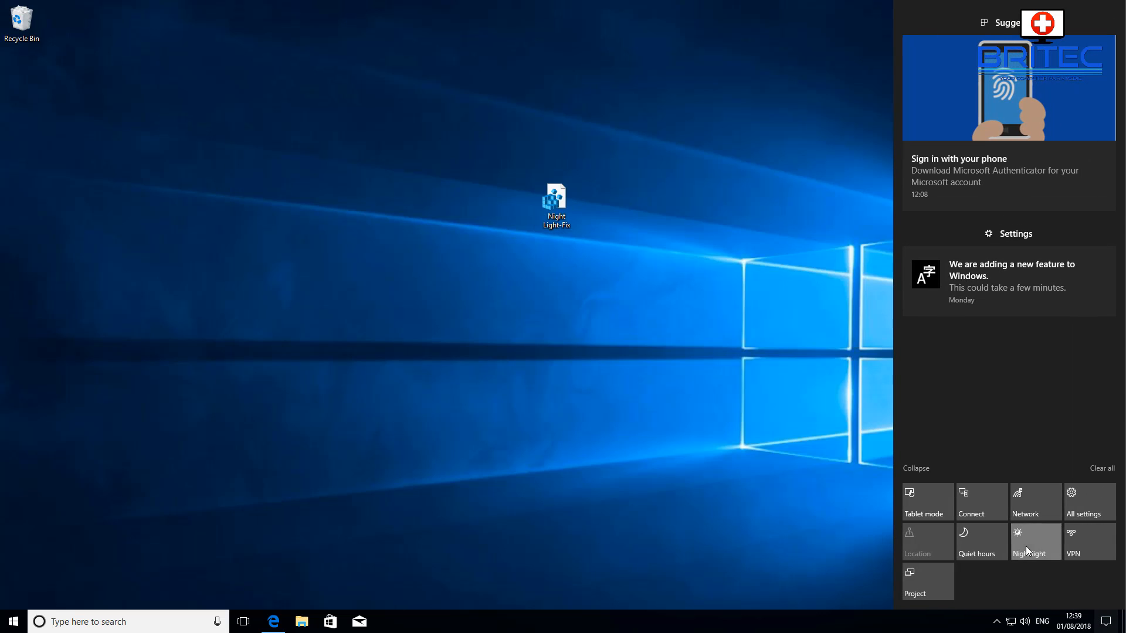
pyautogui.click(1034, 542)
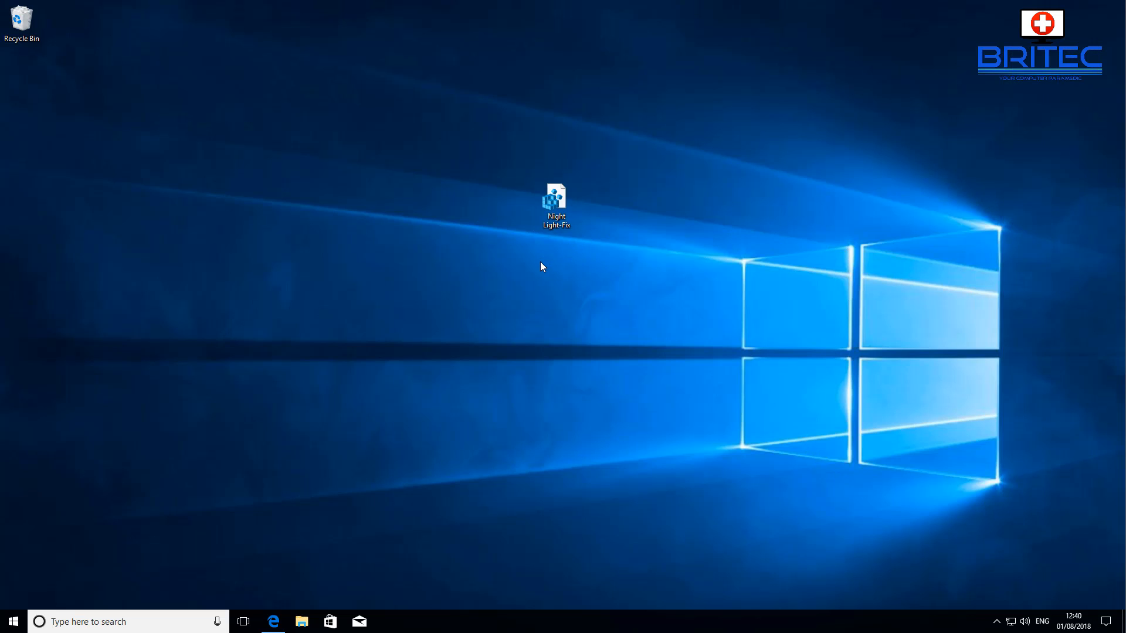
pyautogui.moveTo(1046, 79)
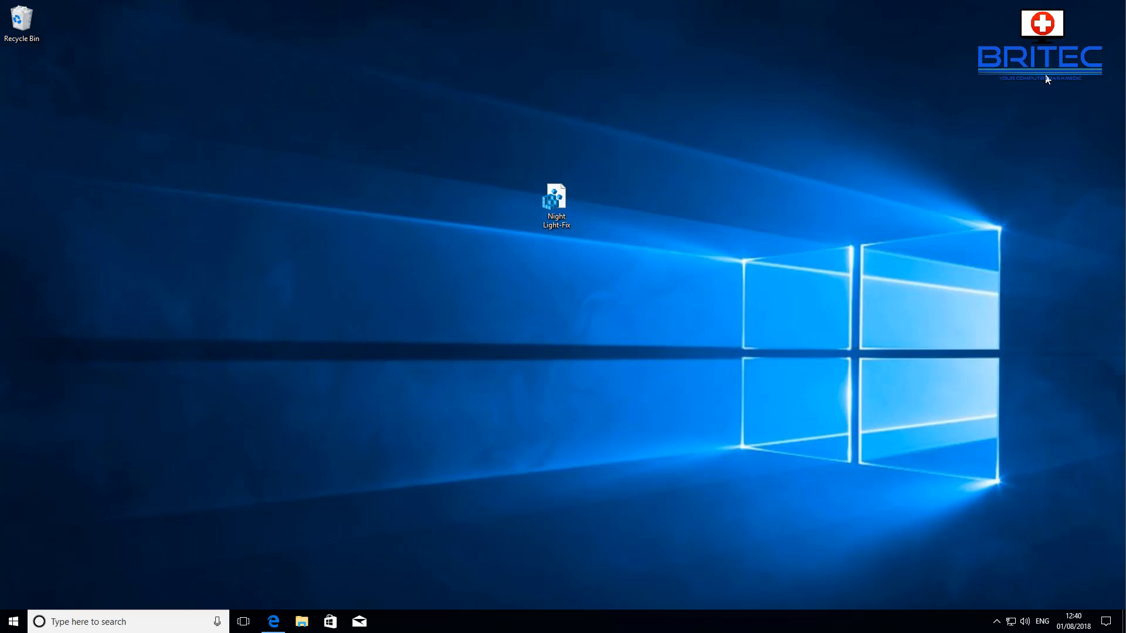
pyautogui.moveTo(1014, 100)
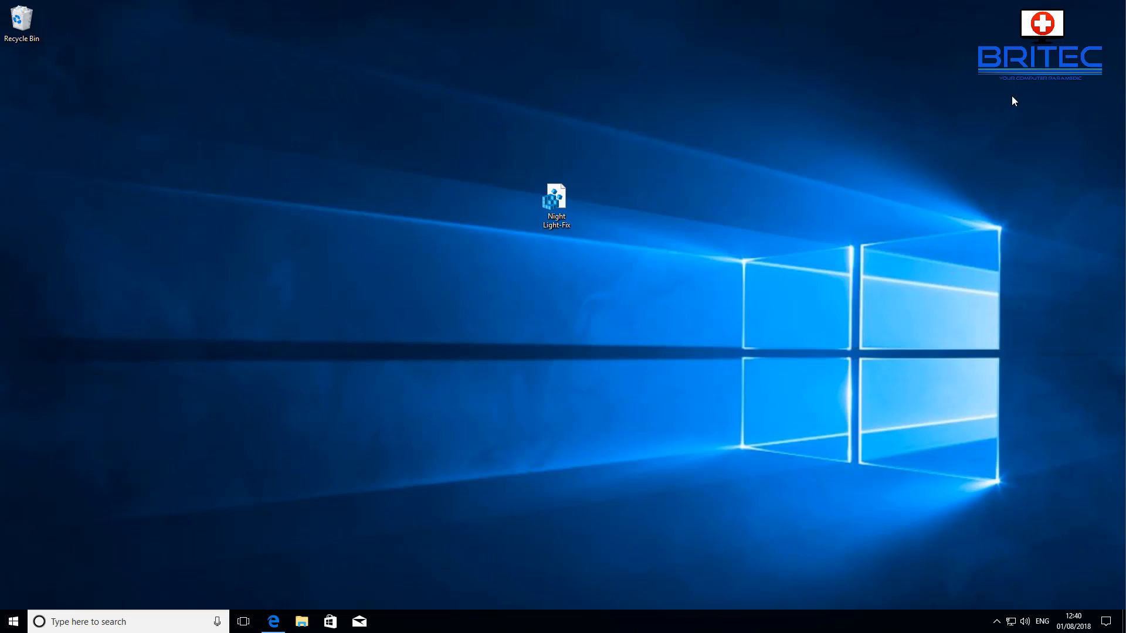
pyautogui.moveTo(1015, 98)
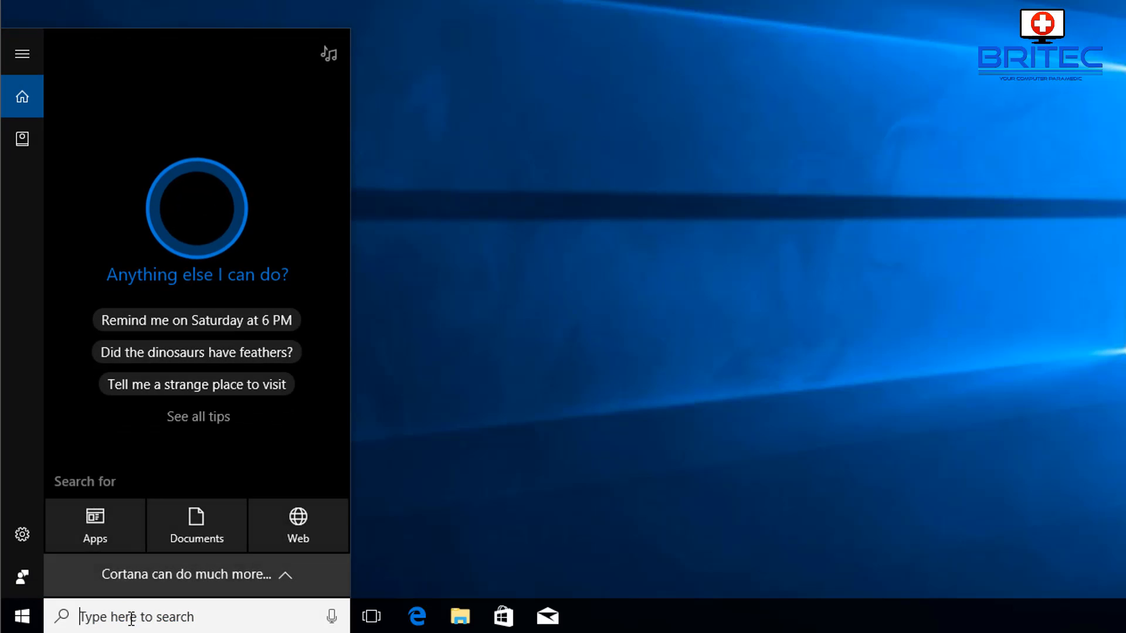
# Launch Registry Editor via 'regedit' search and allow it to make changes
pyautogui.write('regedit')
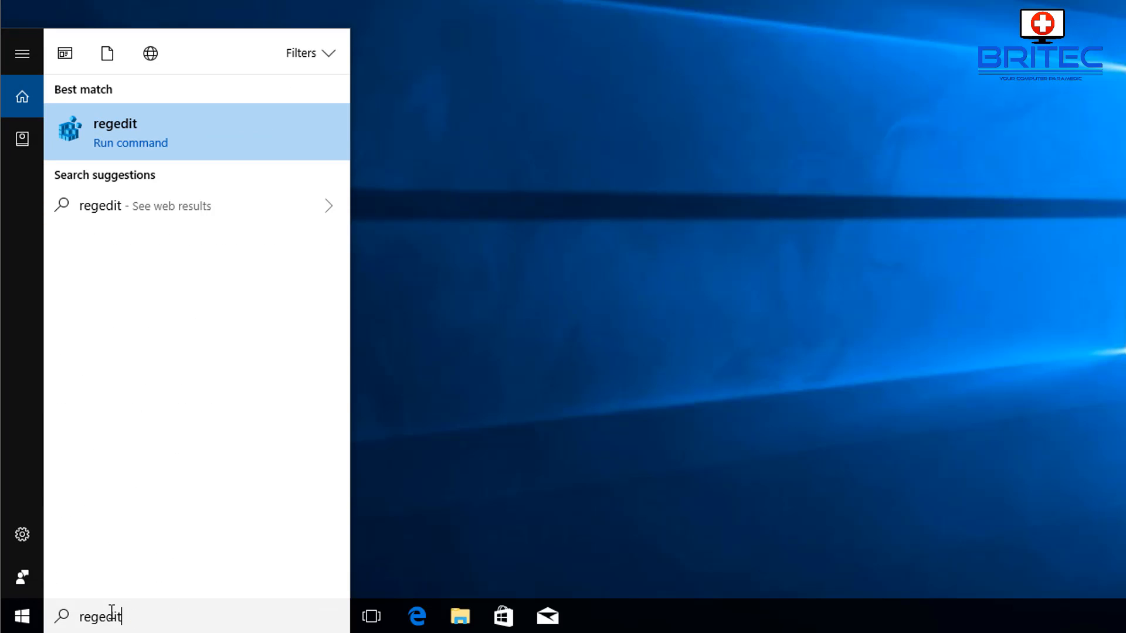
pyautogui.click(115, 132)
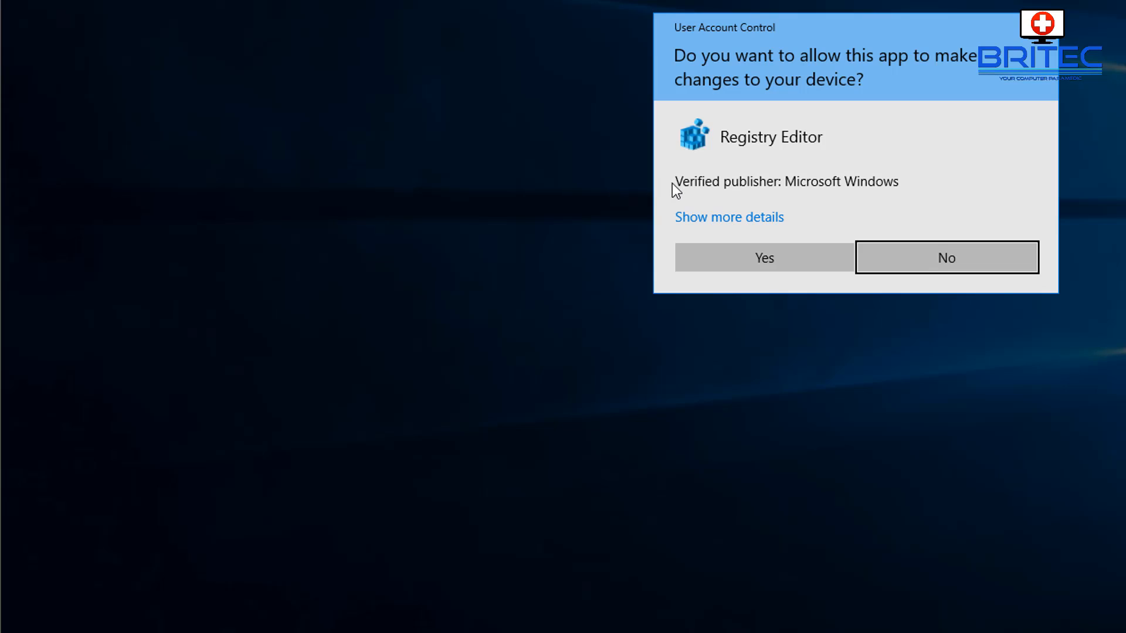
pyautogui.click(763, 257)
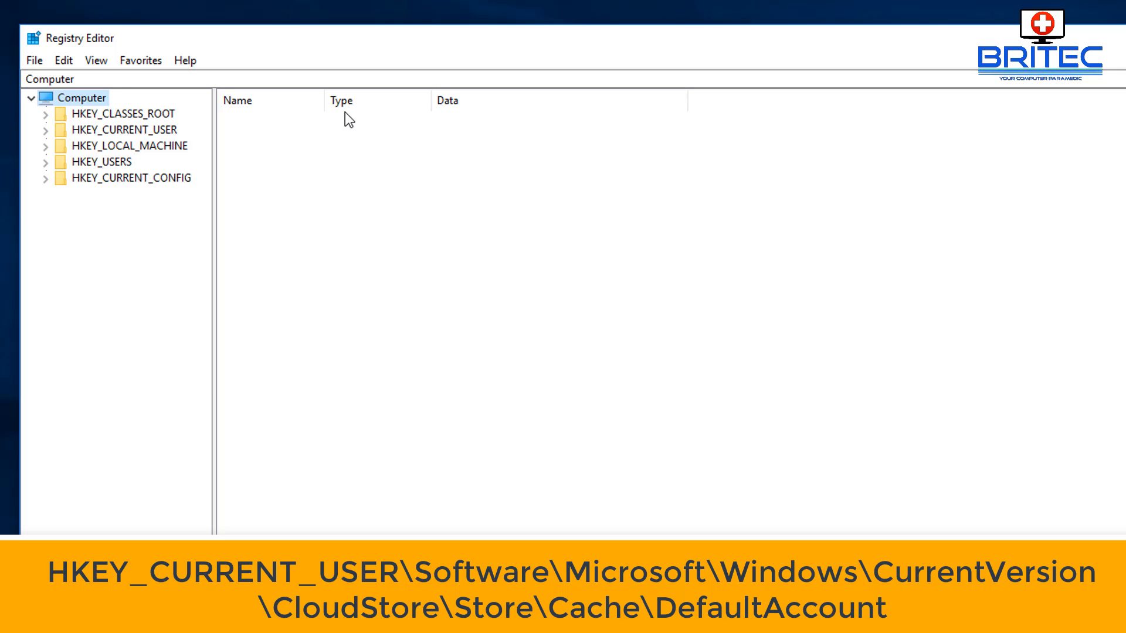
pyautogui.moveTo(151, 146)
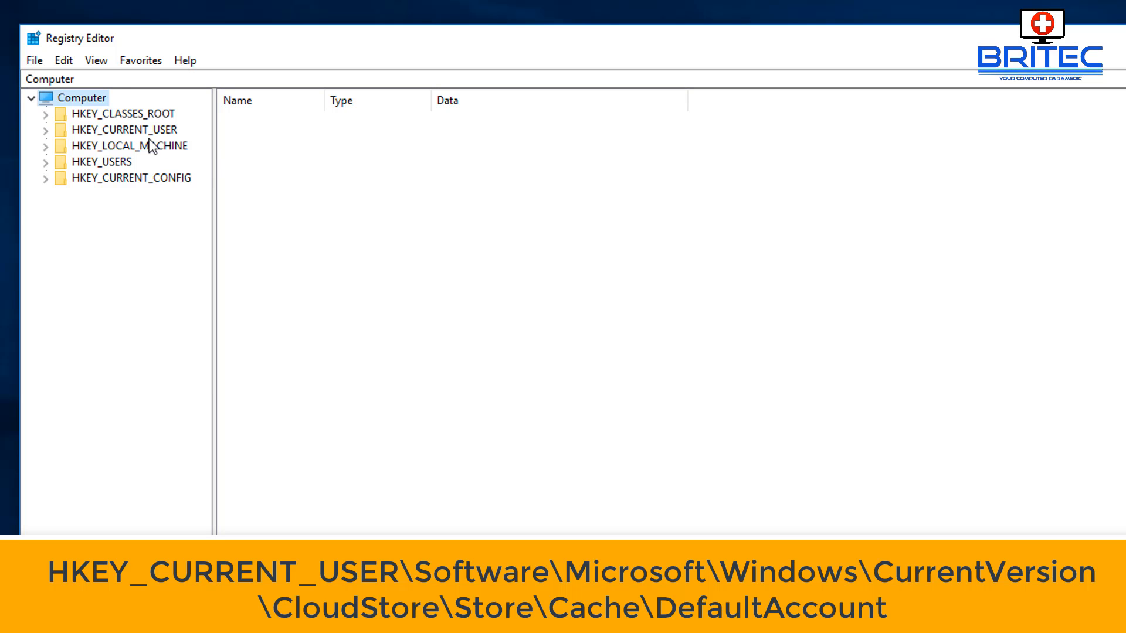
# Expand HKEY_CURRENT_USER > Software > Microsoft > Windows > CurrentVersion in the key tree
pyautogui.click(125, 131)
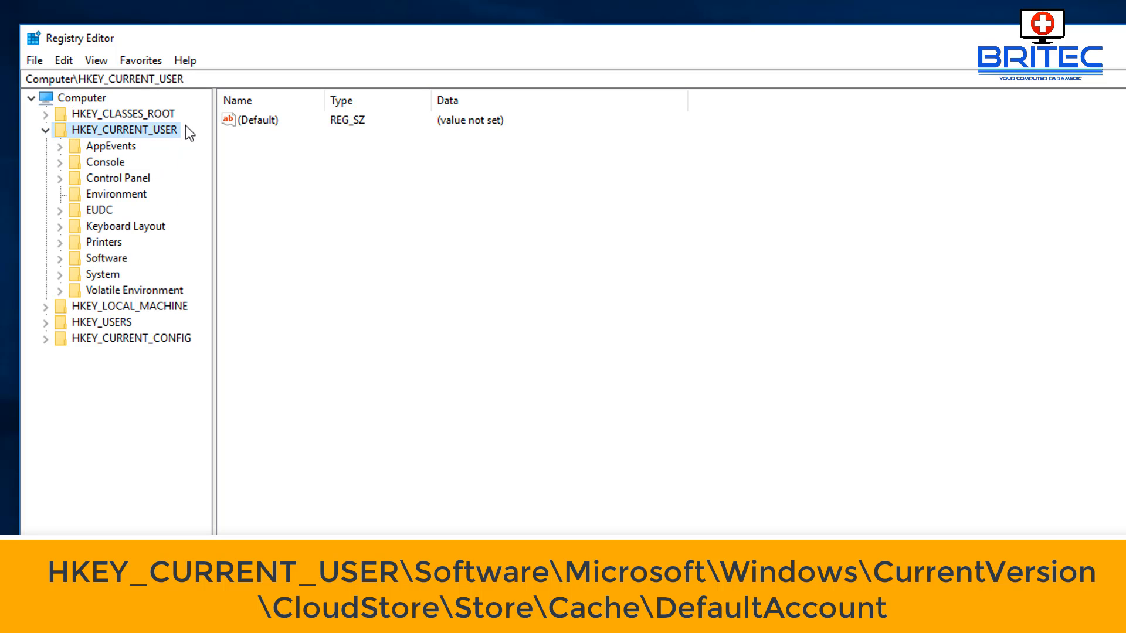
pyautogui.click(106, 258)
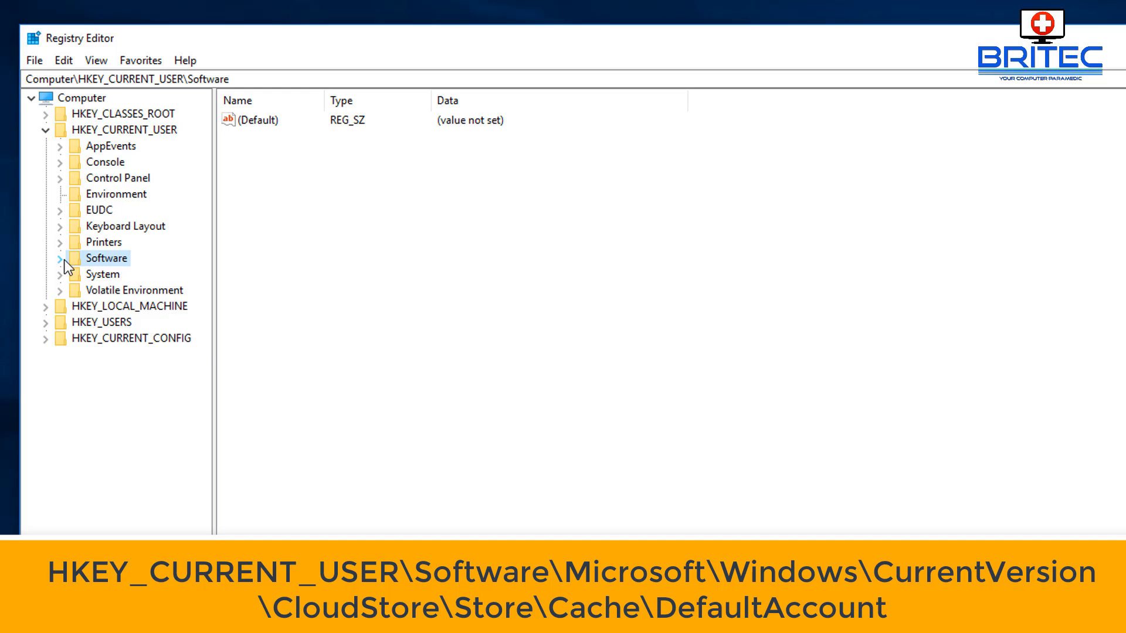
pyautogui.click(60, 258)
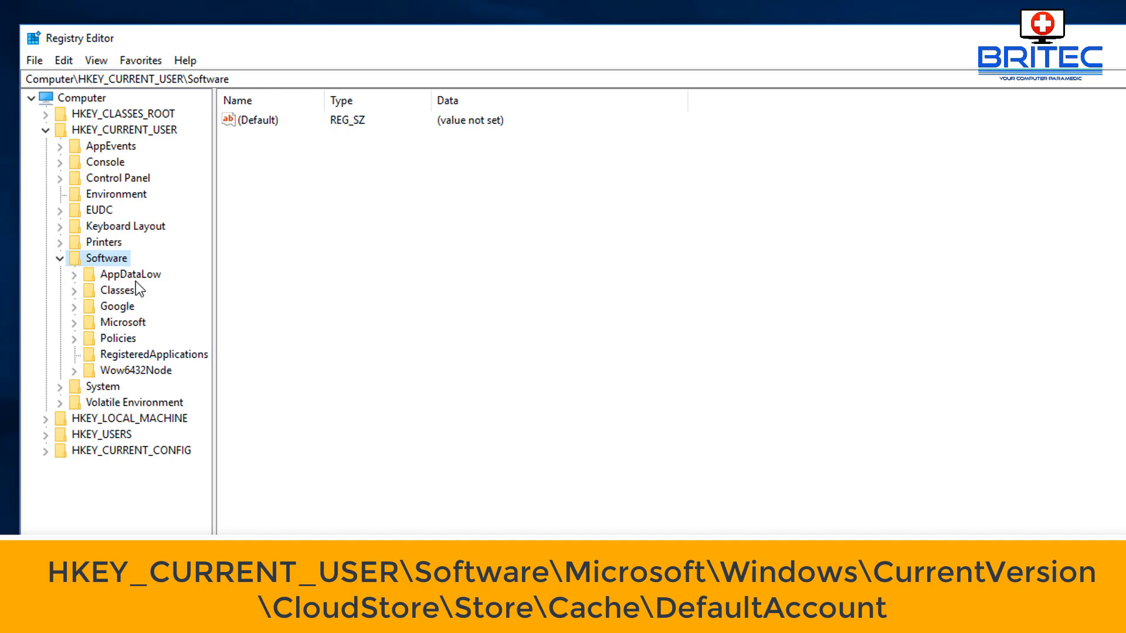
pyautogui.click(124, 322)
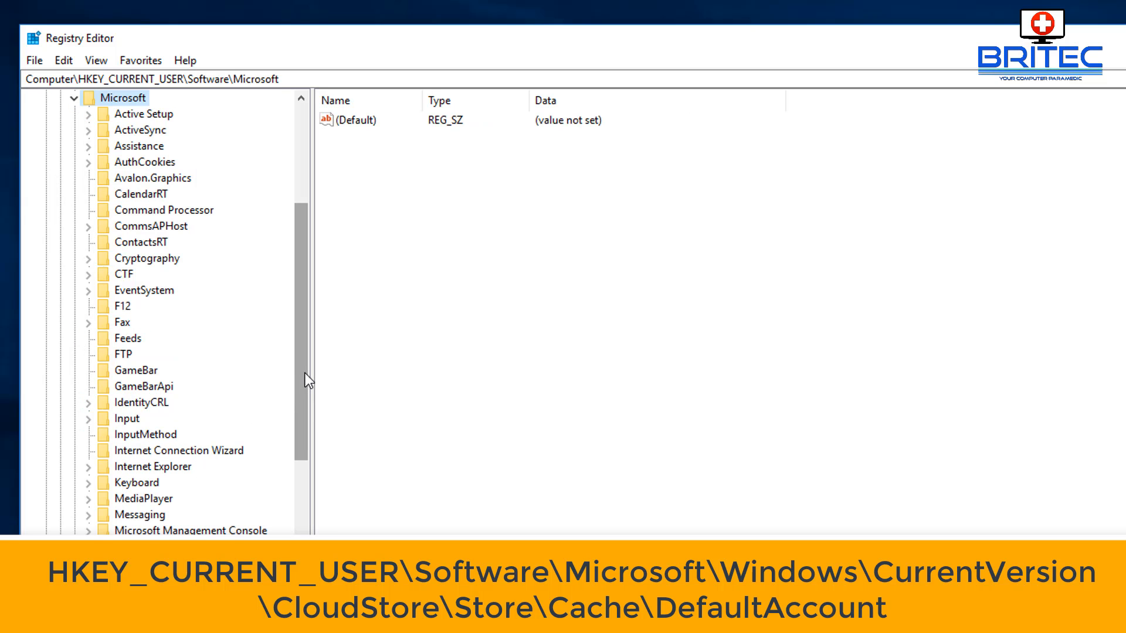
pyautogui.scroll(-3)
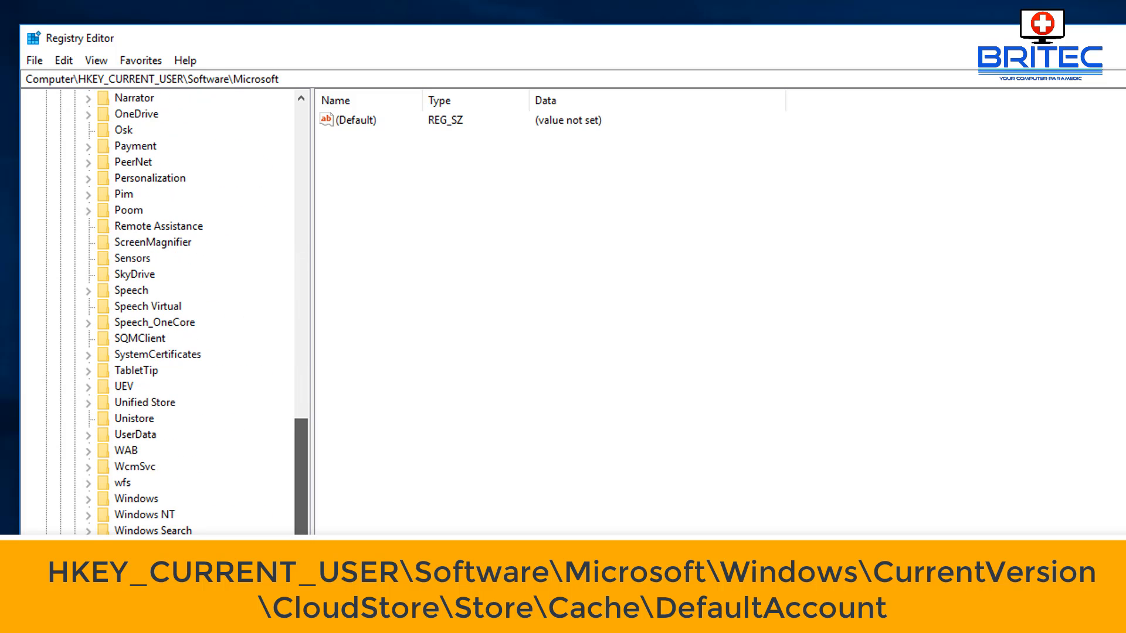
pyautogui.click(136, 498)
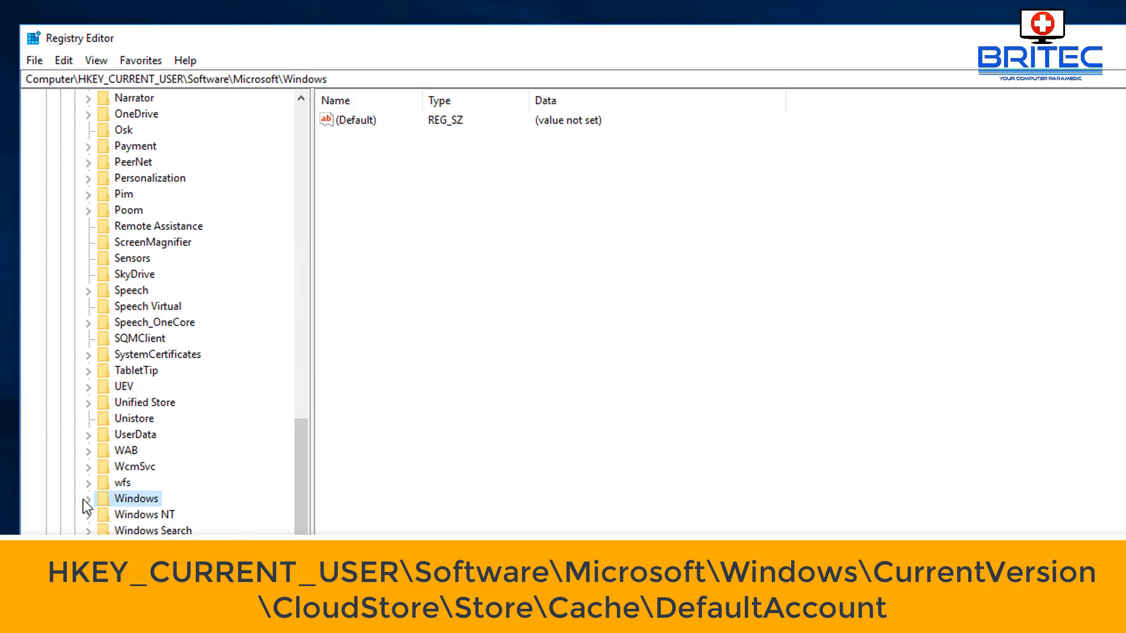
pyautogui.click(86, 499)
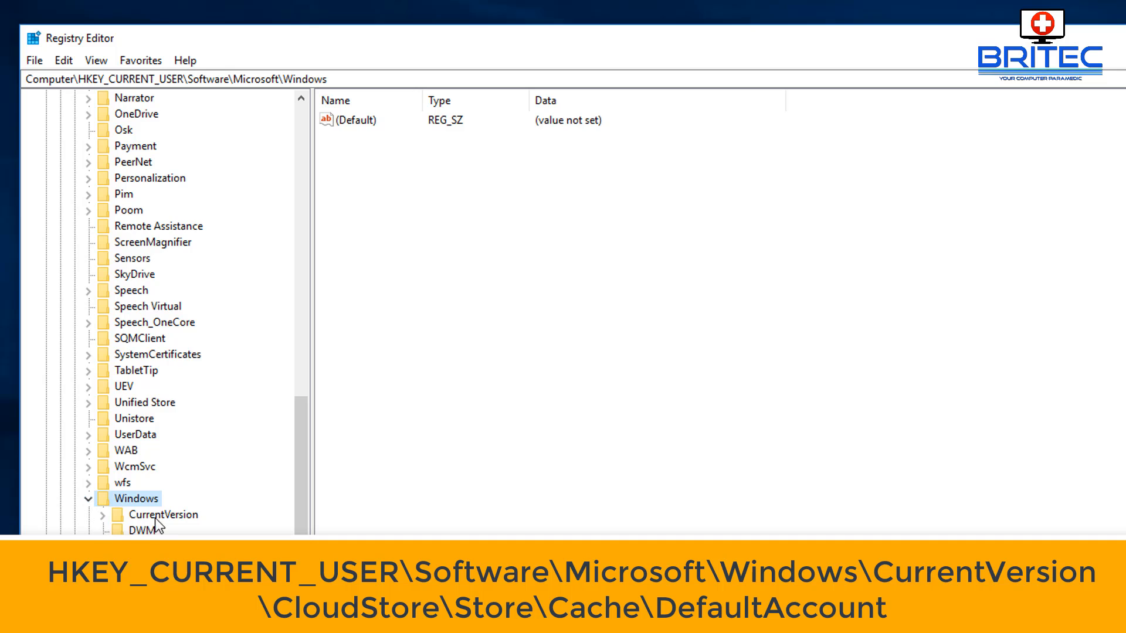
pyautogui.click(102, 514)
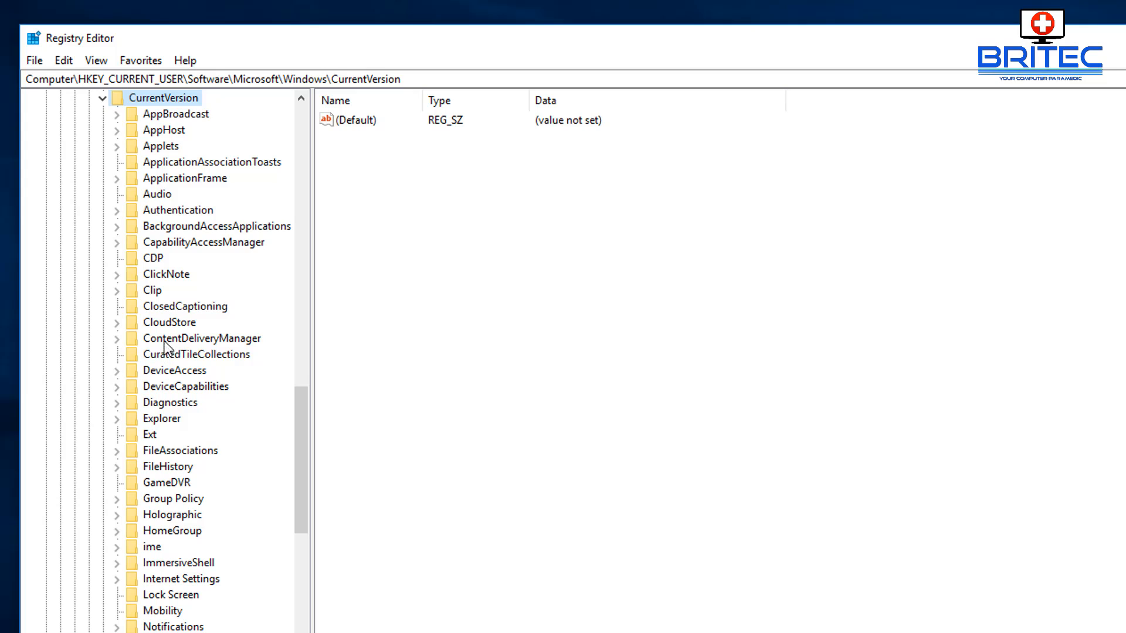
pyautogui.moveTo(170, 330)
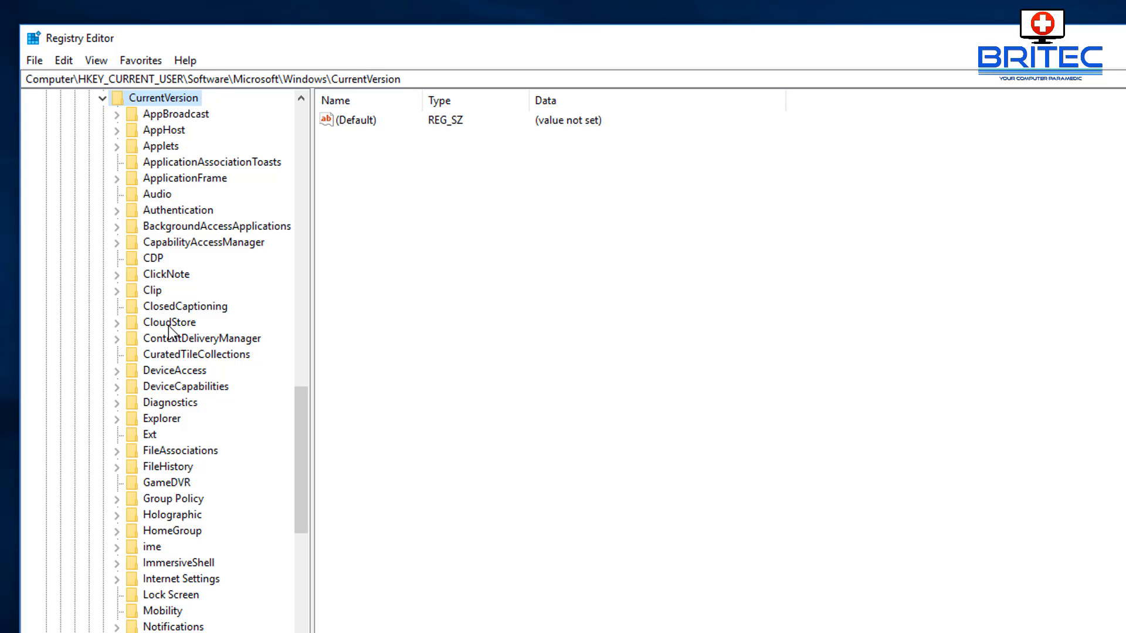
# Continue down CloudStore > Store > Cache and select the DefaultAccount key
pyautogui.click(170, 322)
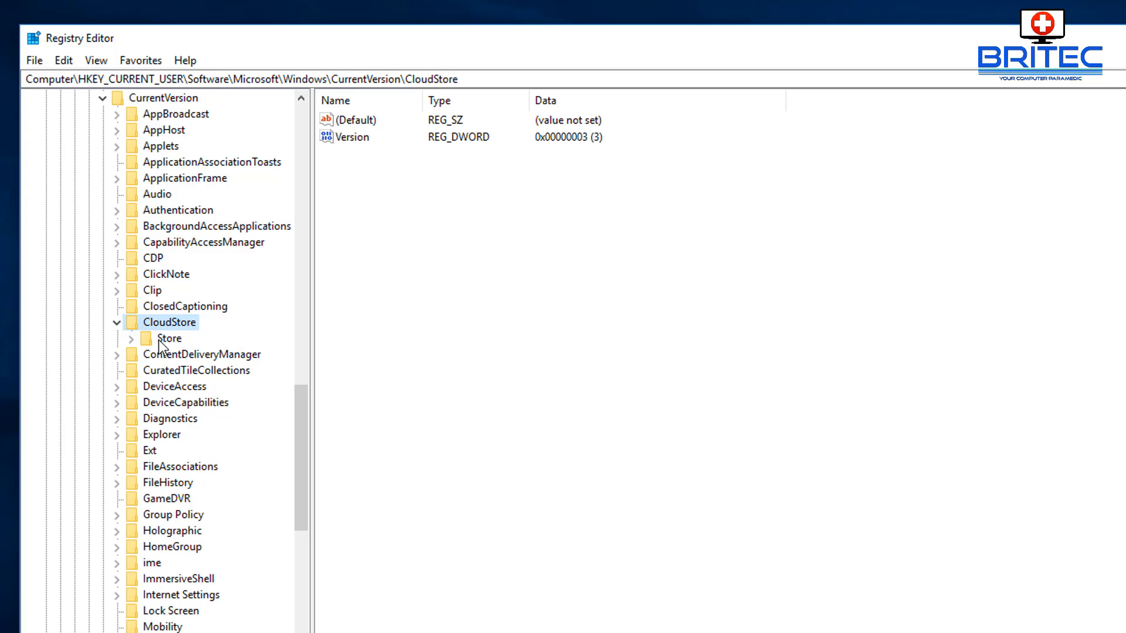
pyautogui.click(170, 338)
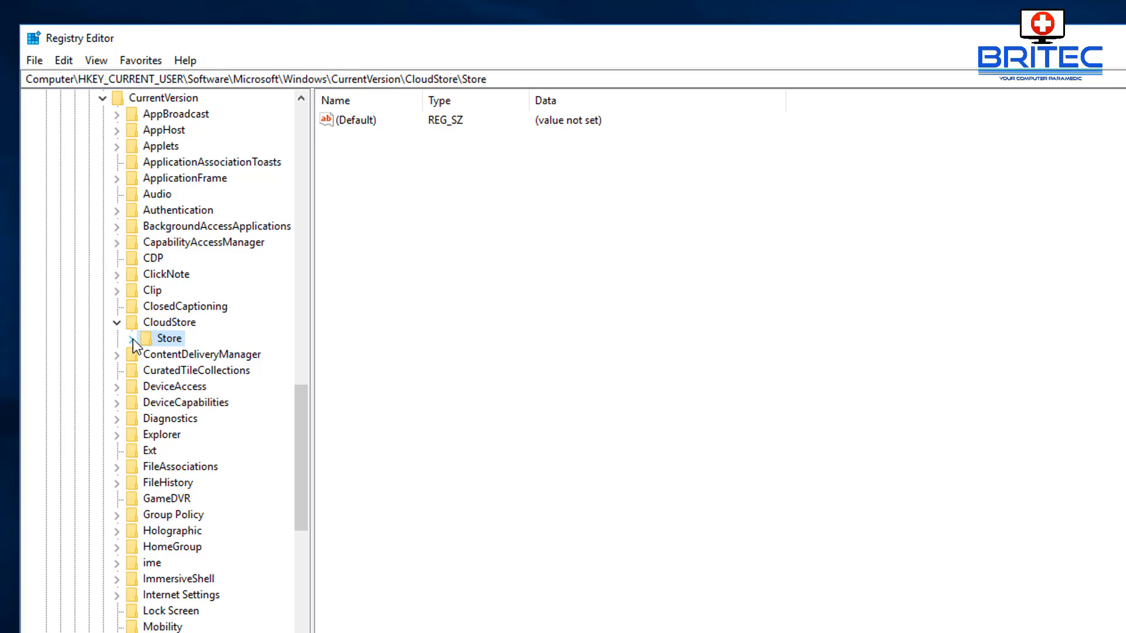
pyautogui.click(131, 338)
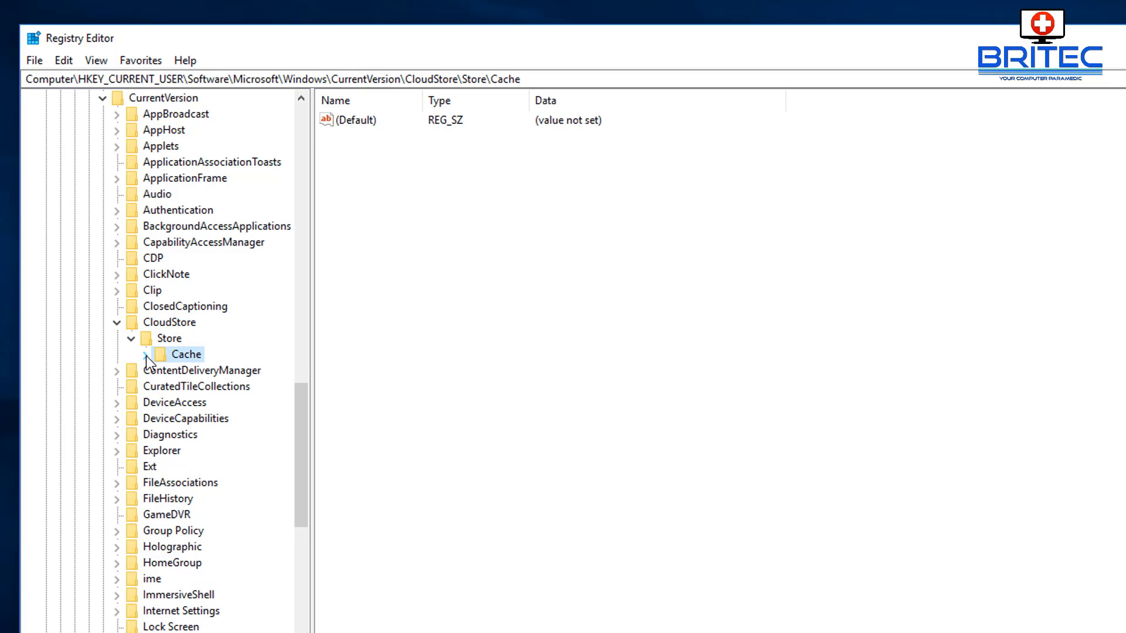
pyautogui.click(146, 353)
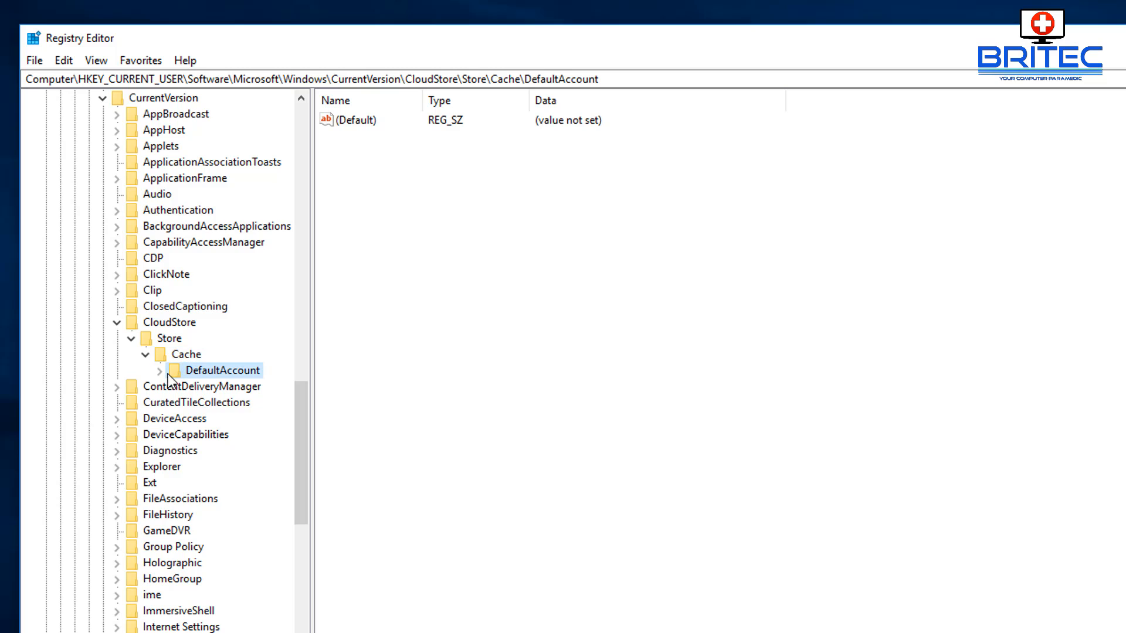
# Expand DefaultAccount, widen the tree pane and select the two $$windows.data.bluelightreduction keys
pyautogui.click(159, 370)
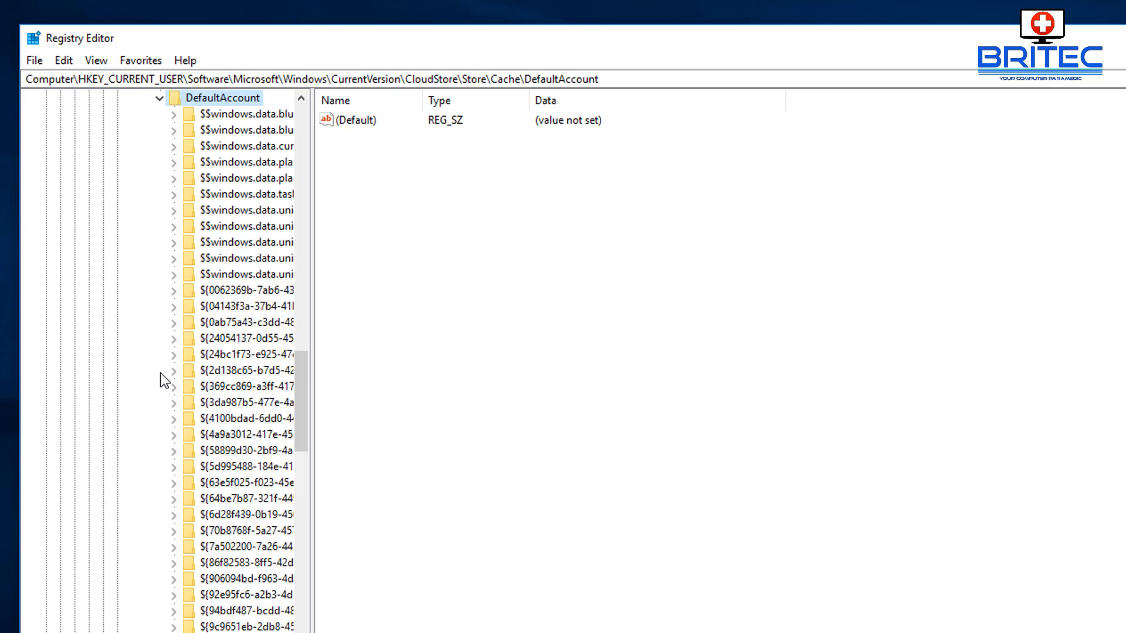
pyautogui.moveTo(319, 319)
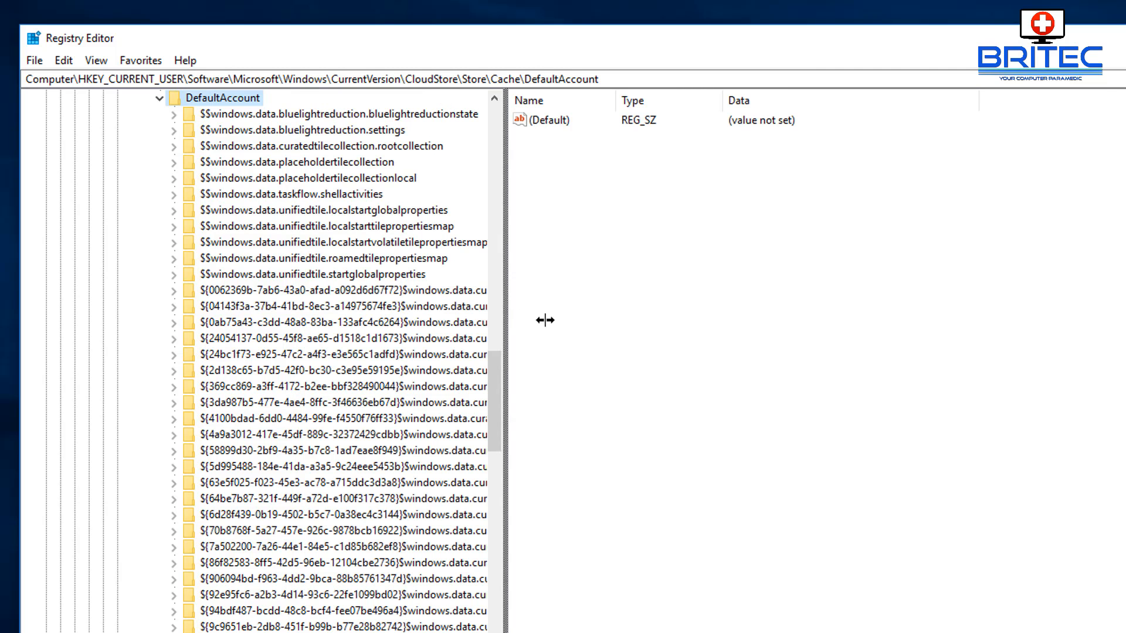
pyautogui.moveTo(546, 319); pyautogui.dragTo(624, 331)
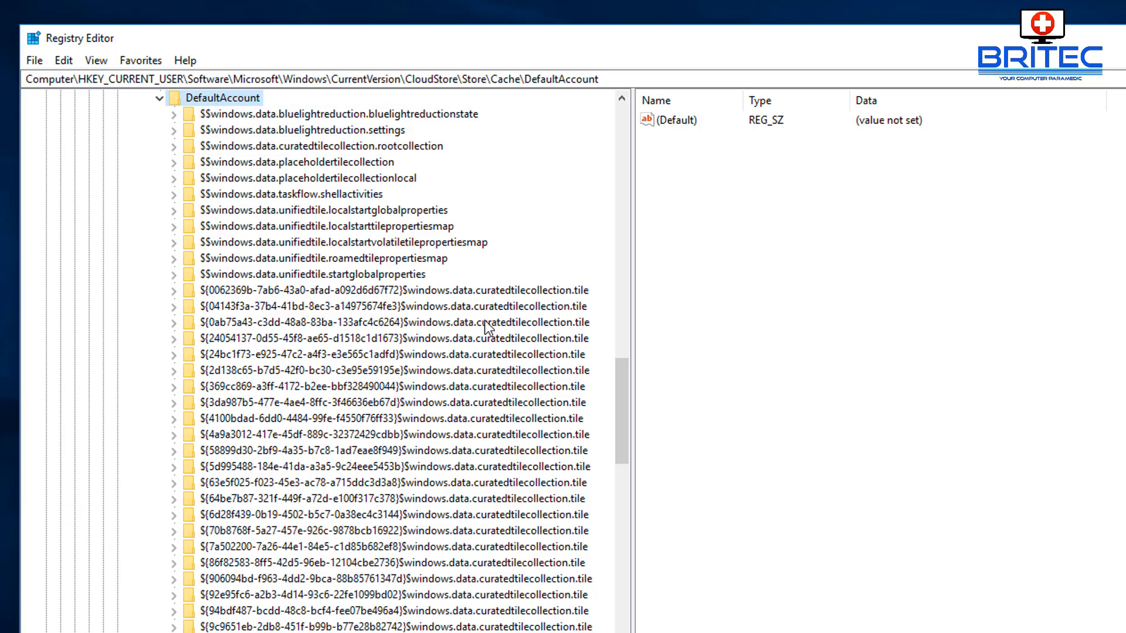
pyautogui.moveTo(412, 119)
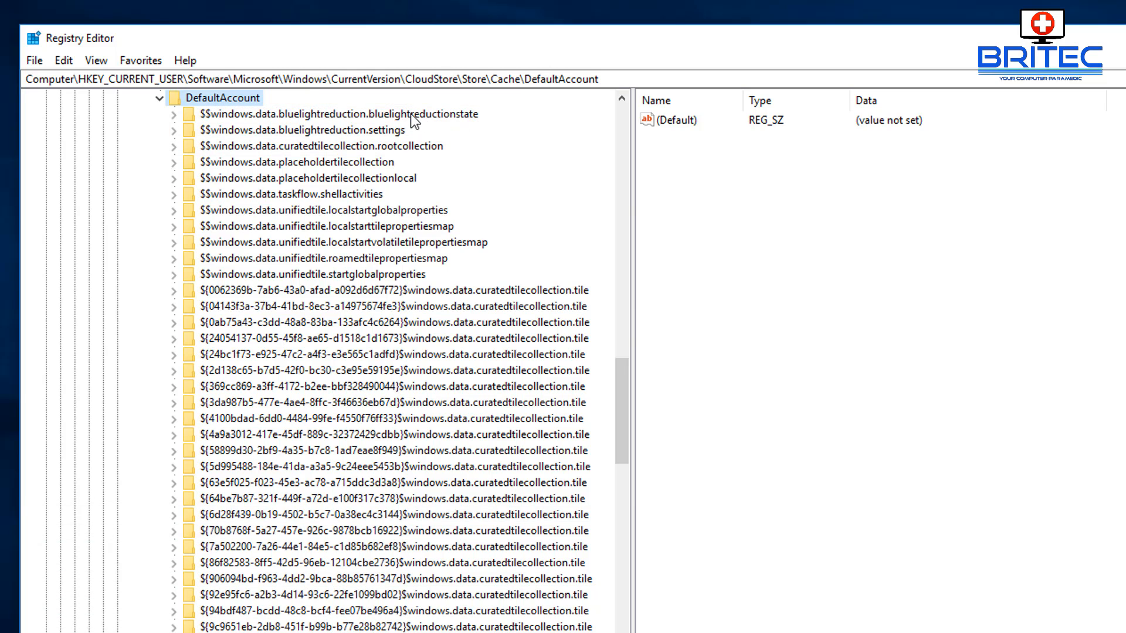
pyautogui.click(330, 113)
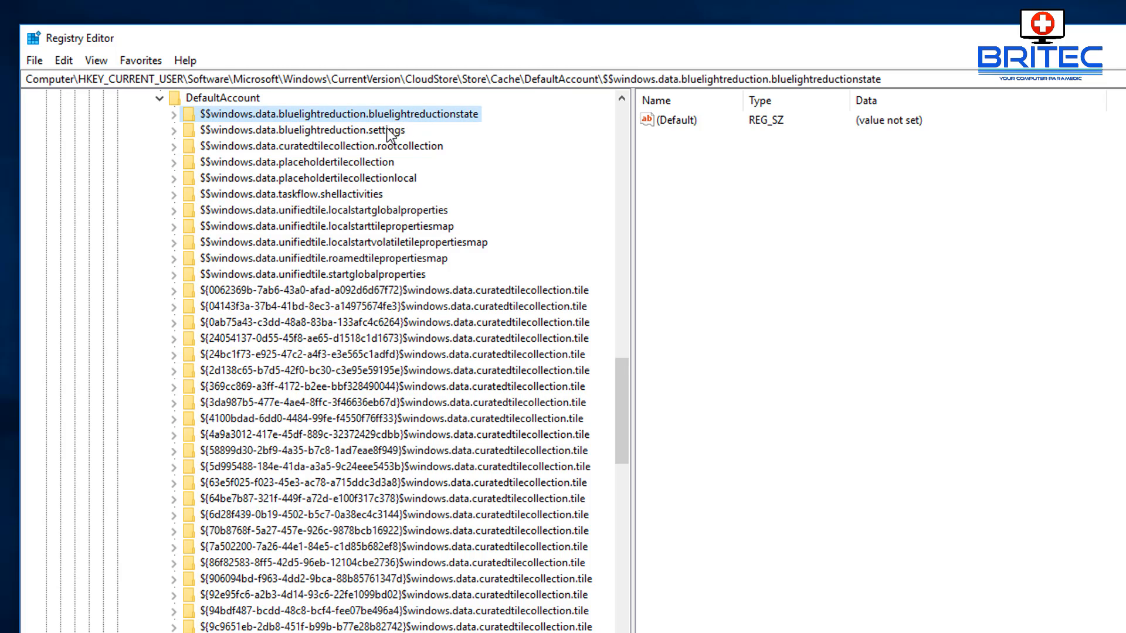
pyautogui.click(302, 130)
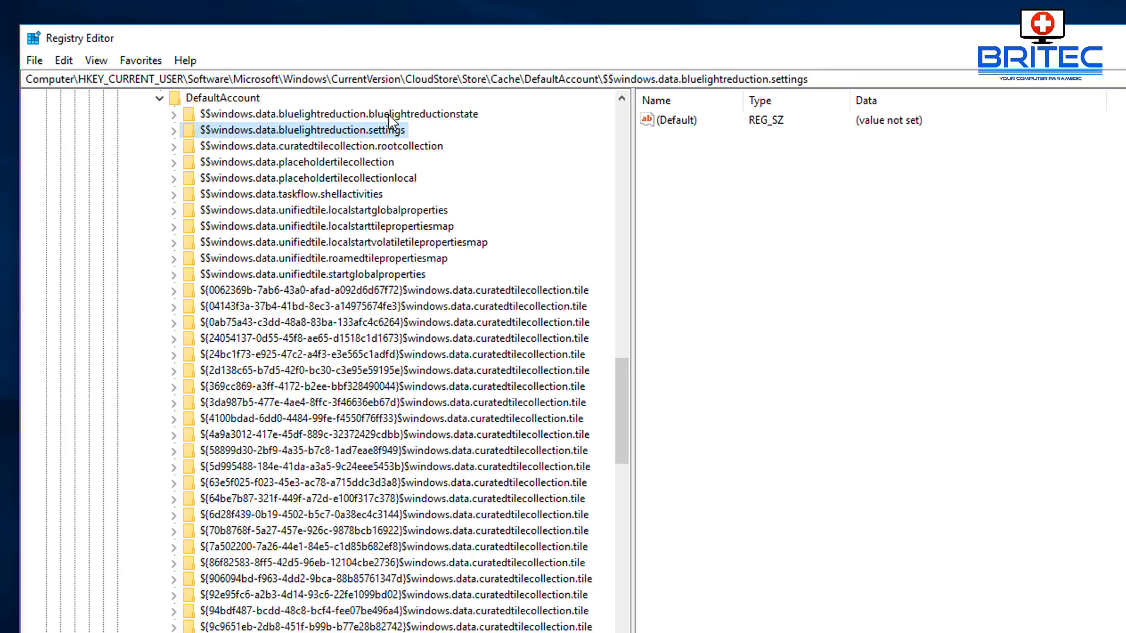
# Delete the bluelightreductionstate and bluelightreduction.settings keys, confirming each deletion
pyautogui.click(332, 113)
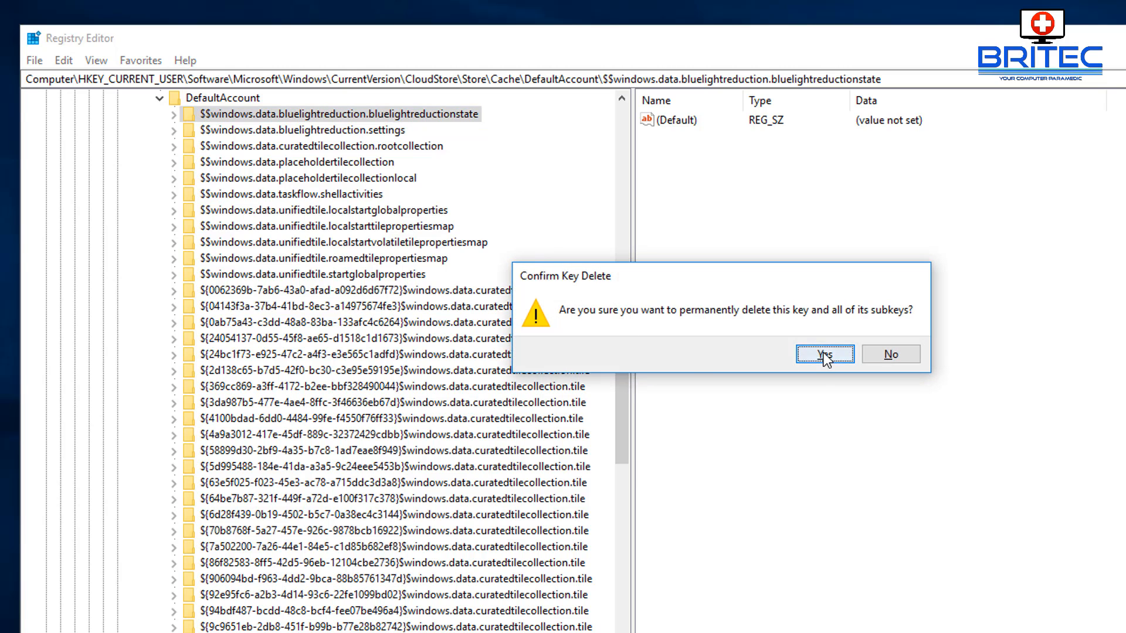
pyautogui.click(825, 353)
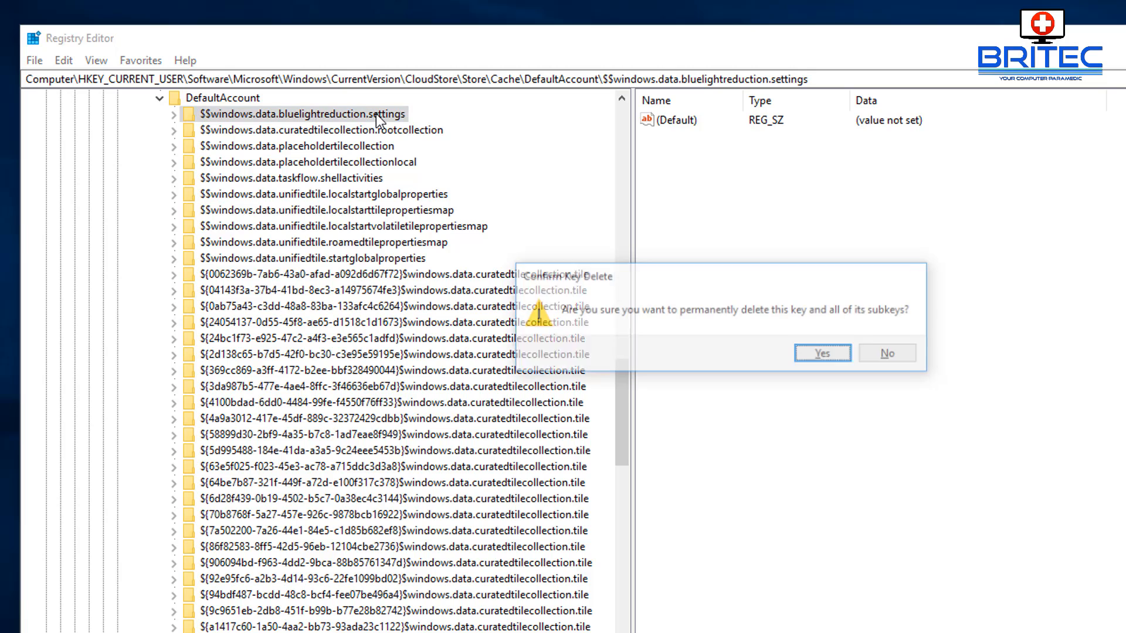
pyautogui.click(822, 352)
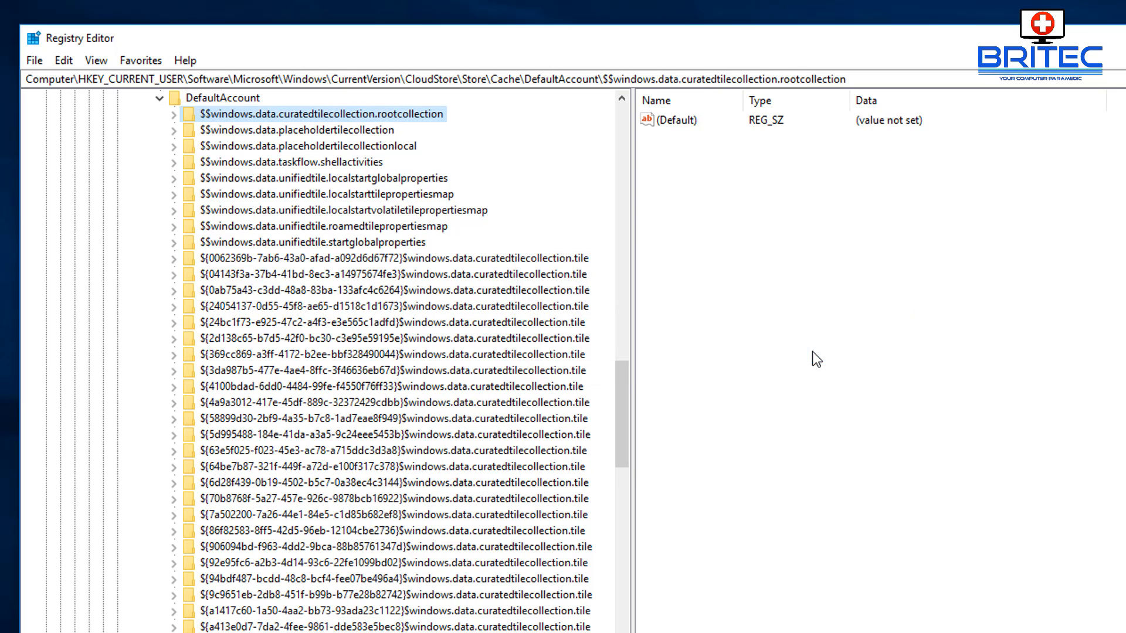
pyautogui.moveTo(765, 391)
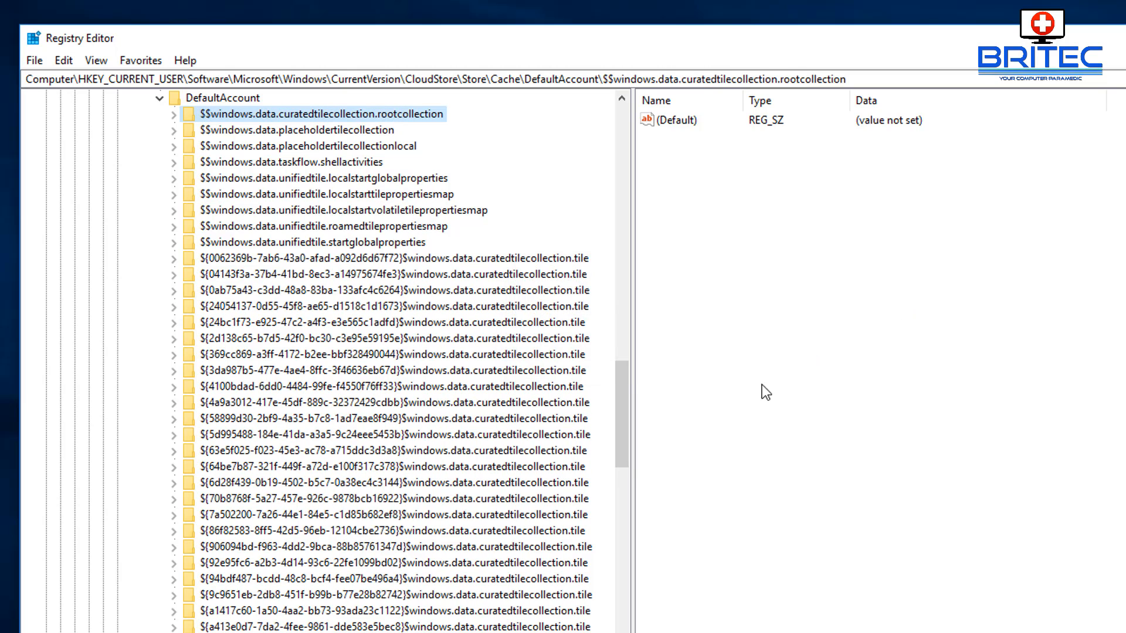
pyautogui.moveTo(134, 334)
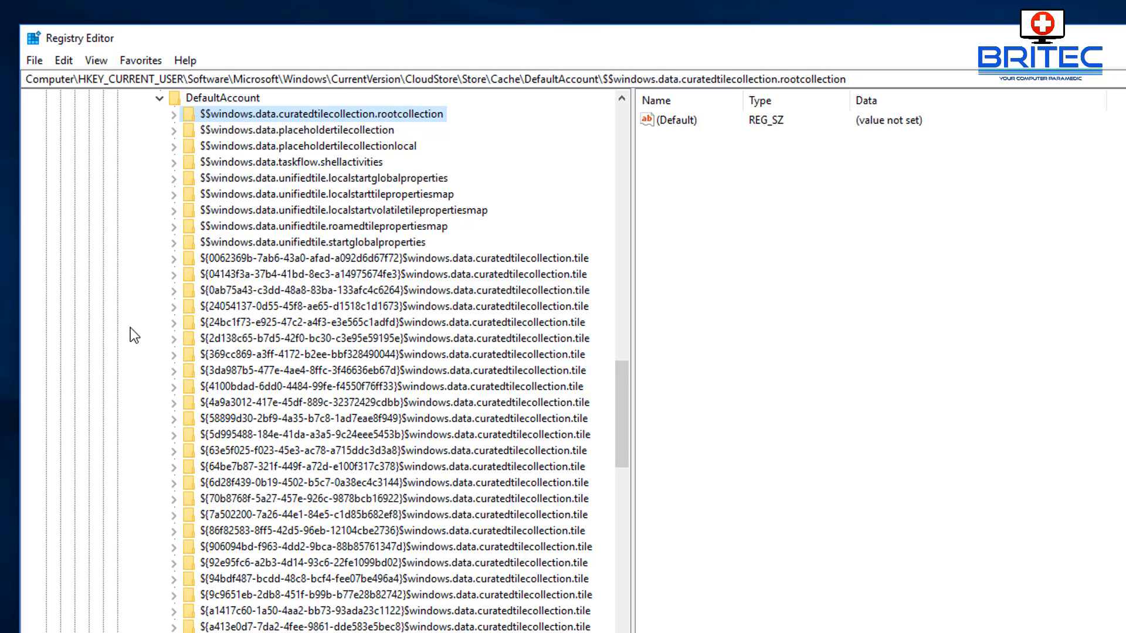
# Collapse the Software branch back to HKEY_CURRENT_USER and close Registry Editor
pyautogui.scroll(-3)
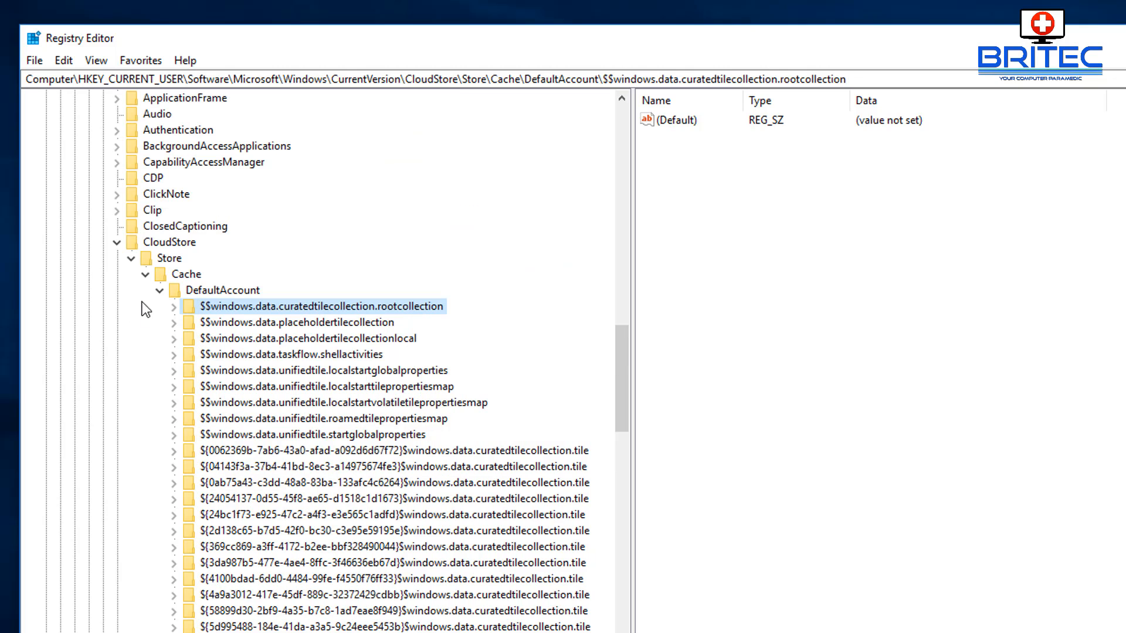
pyautogui.click(160, 290)
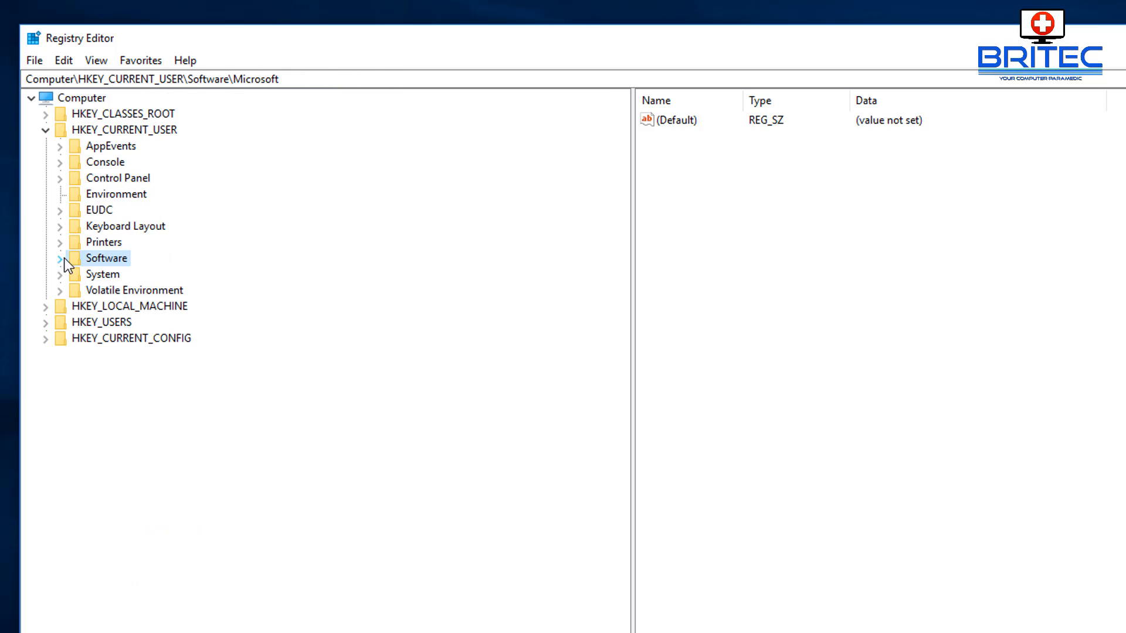
pyautogui.click(44, 131)
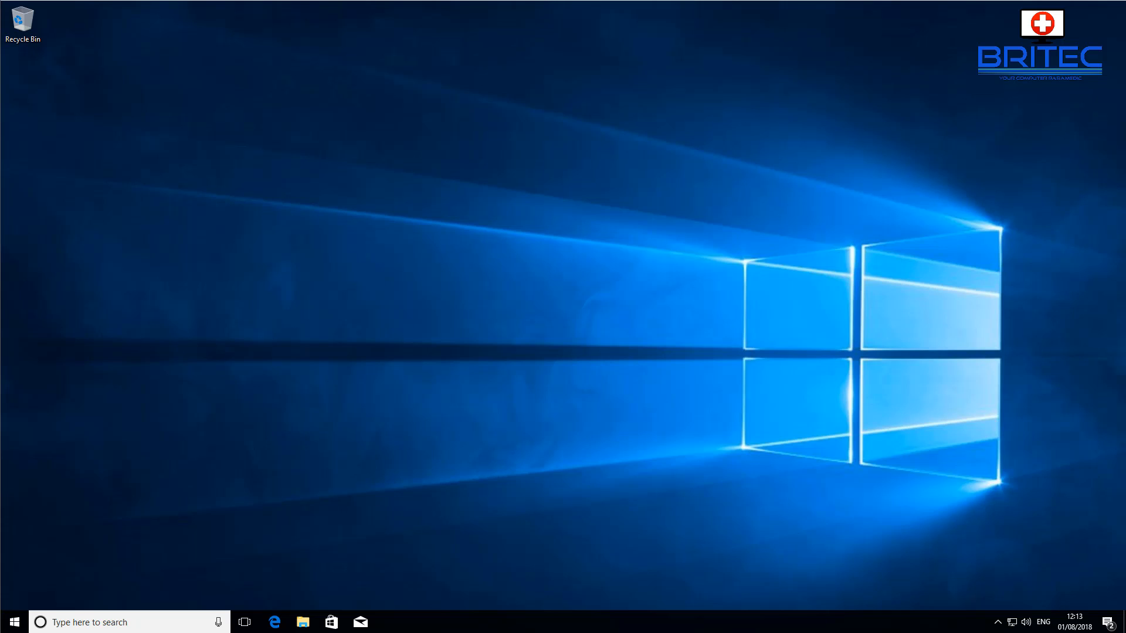
pyautogui.moveTo(709, 212)
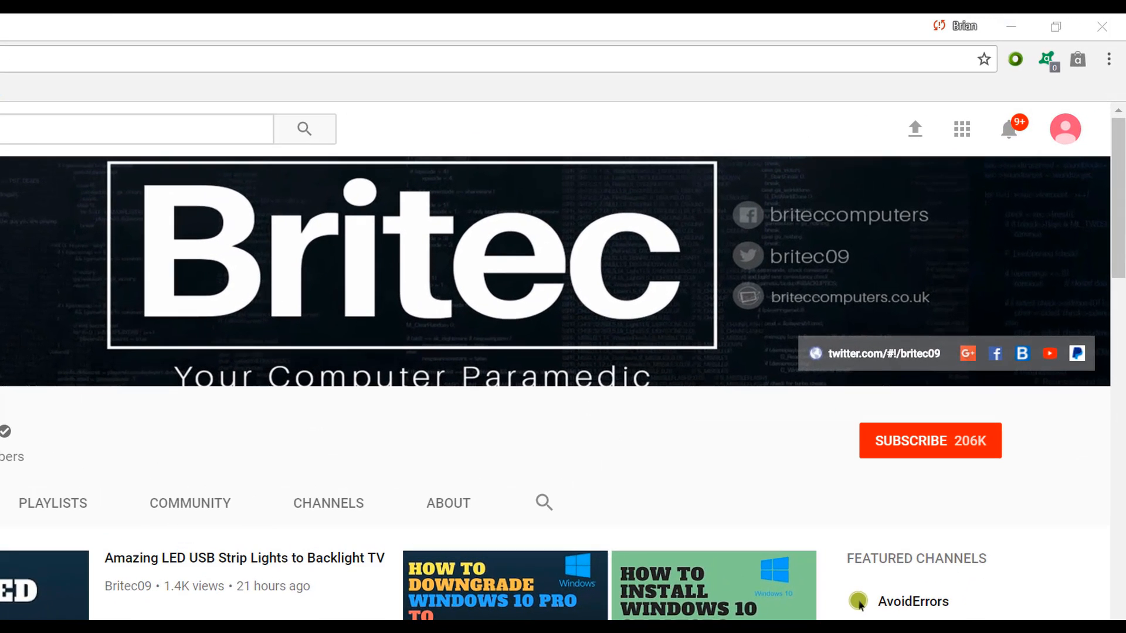
pyautogui.moveTo(998, 513)
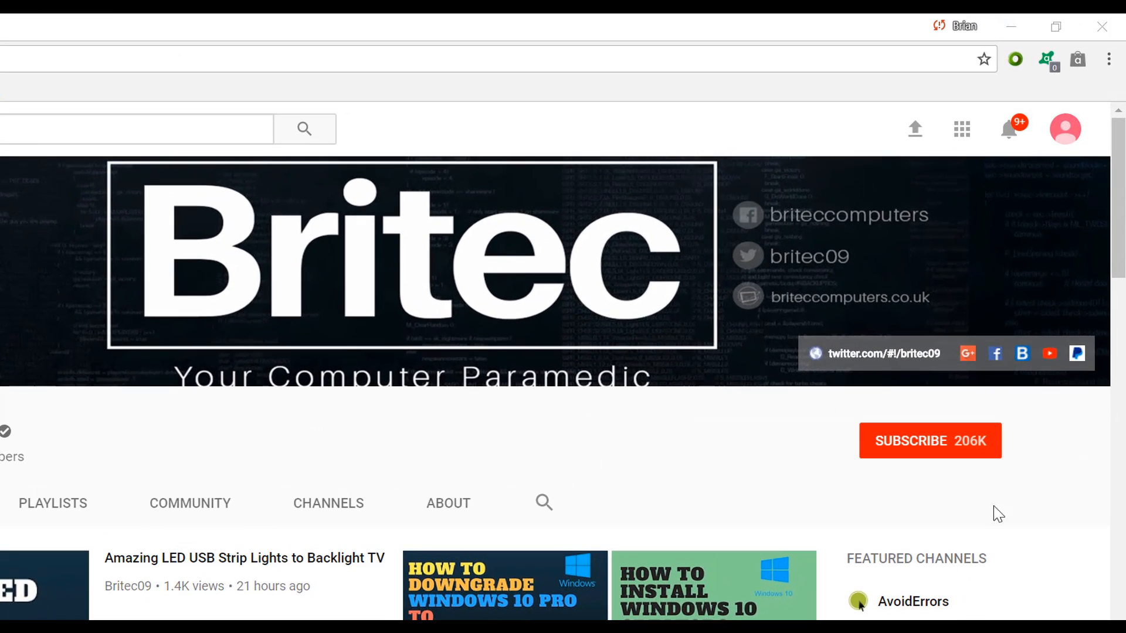
# Subscribe to the Britec YouTube channel
pyautogui.click(929, 441)
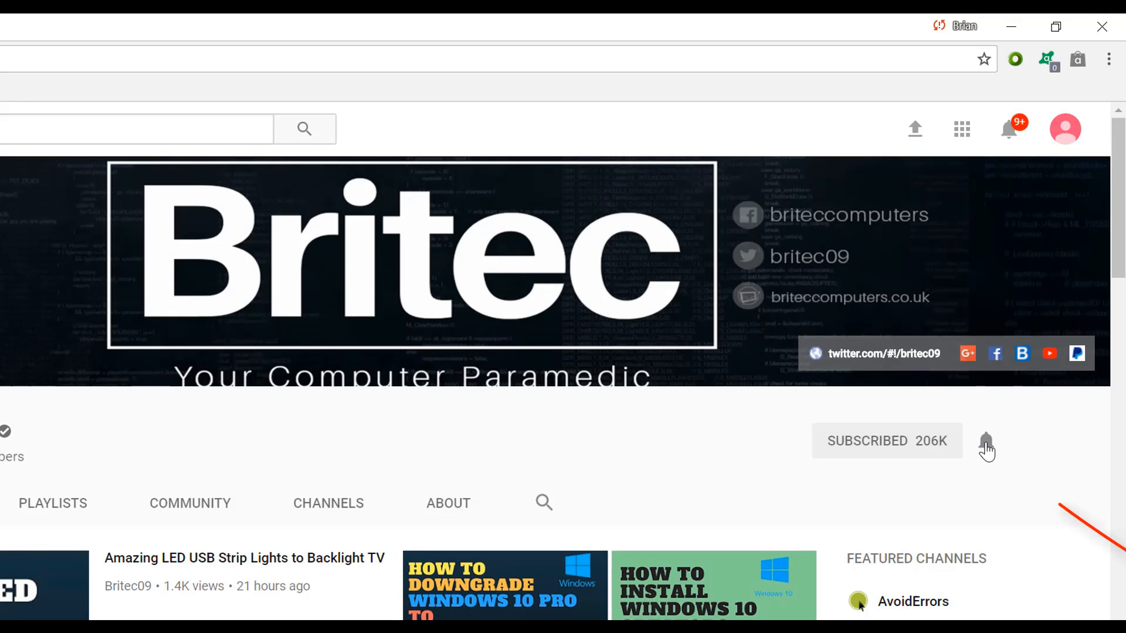